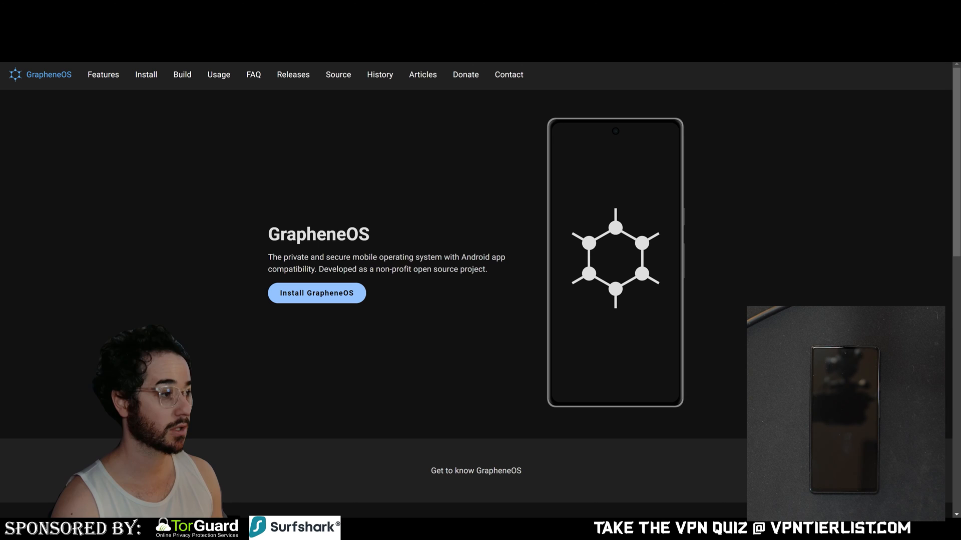
pyautogui.moveTo(510, 177)
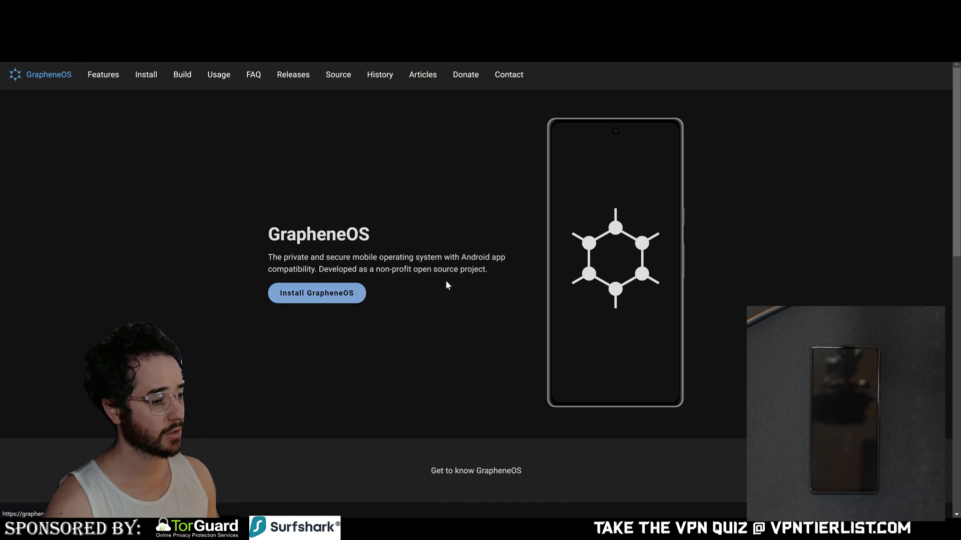
# Step: Go from Install GrapheneOS on the homepage to the WebUSB-based installer guide
pyautogui.click(146, 74)
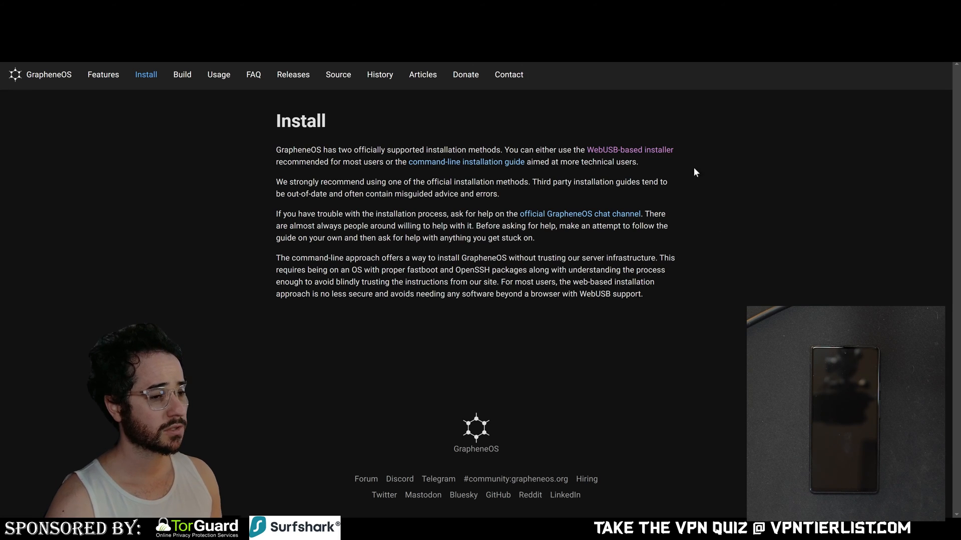
pyautogui.moveTo(607, 161)
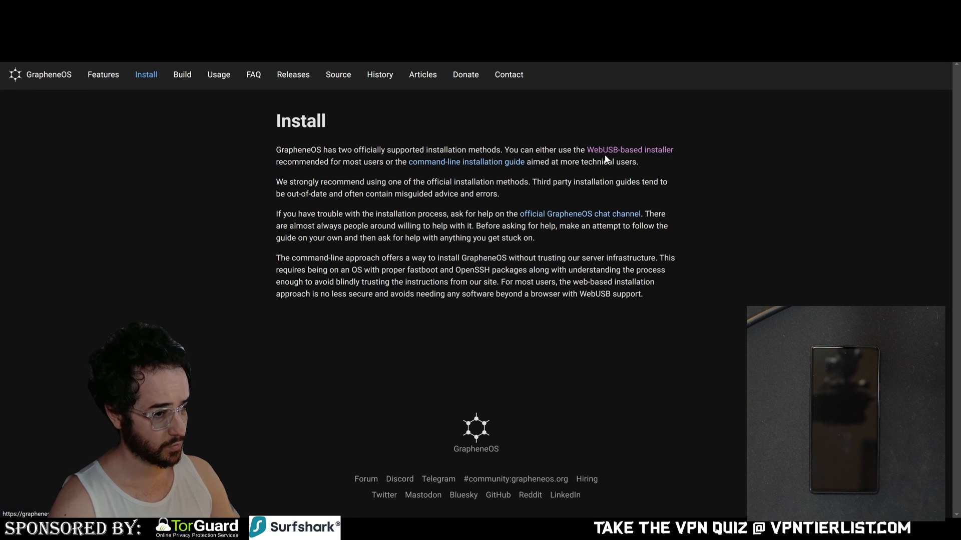
pyautogui.moveTo(465, 166)
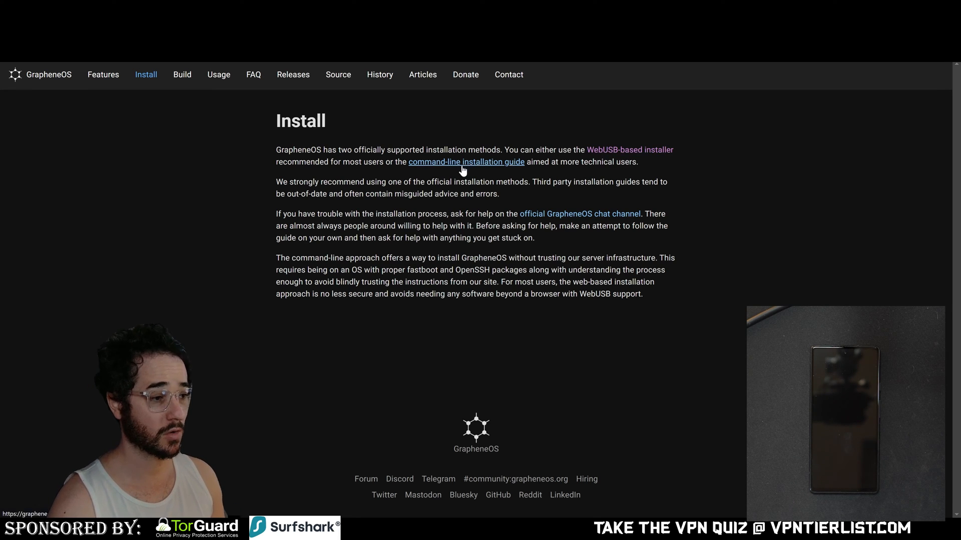
pyautogui.moveTo(643, 162)
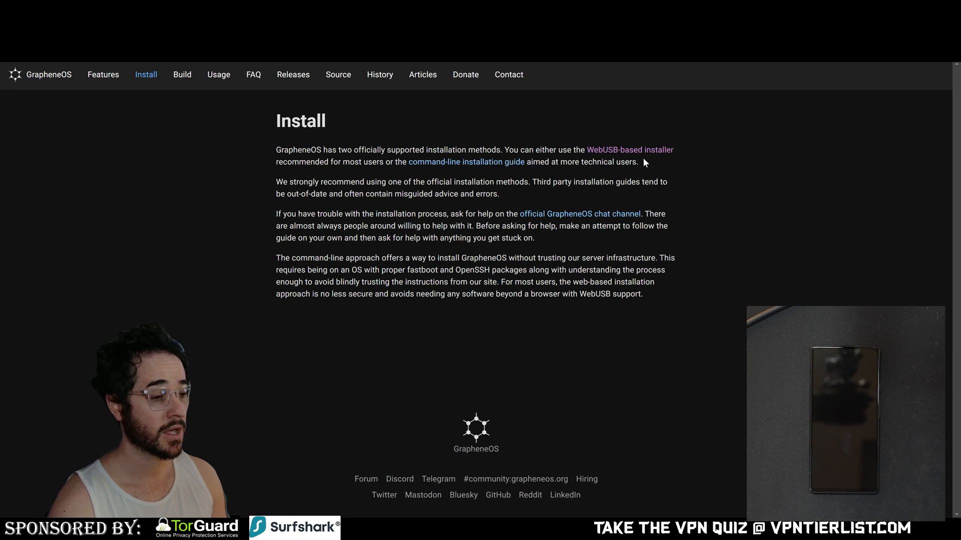
pyautogui.moveTo(731, 153)
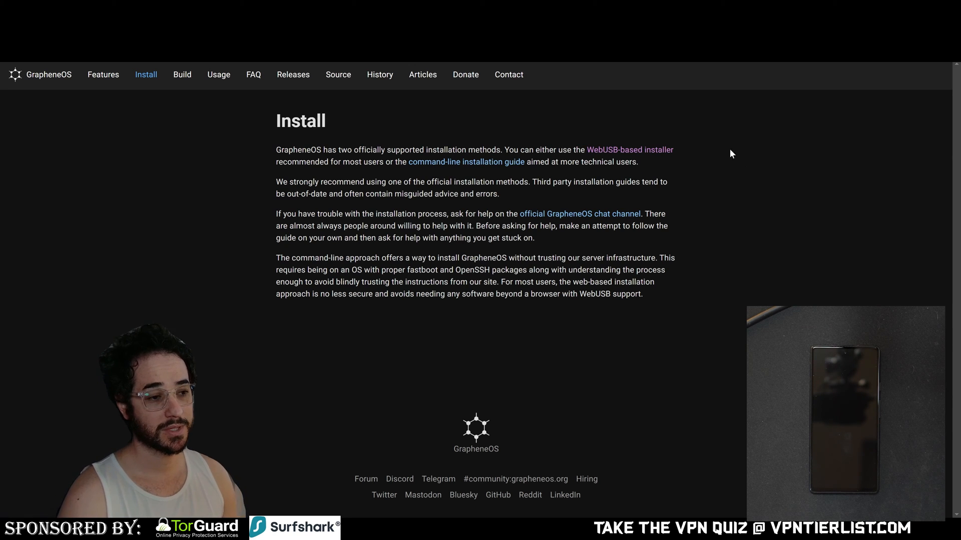
pyautogui.moveTo(630, 150)
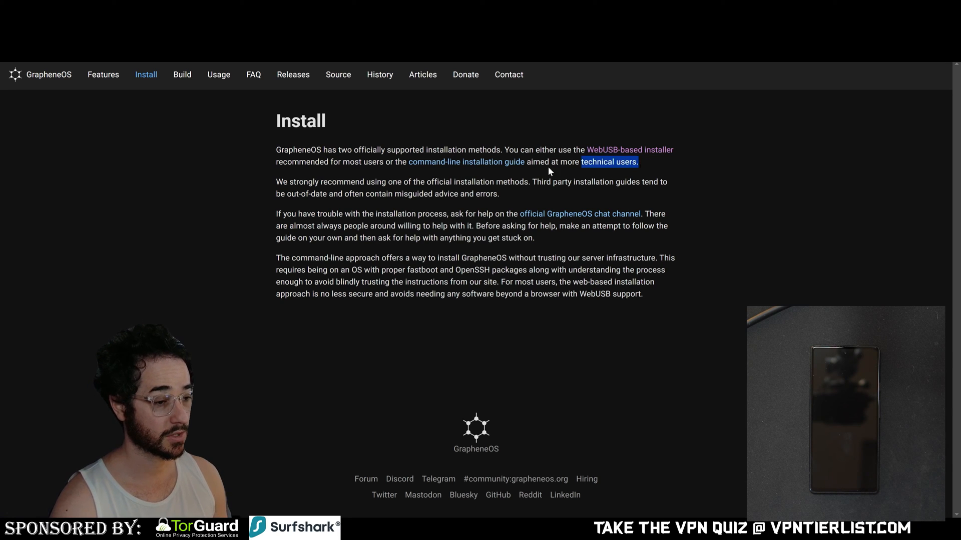
pyautogui.moveTo(689, 220)
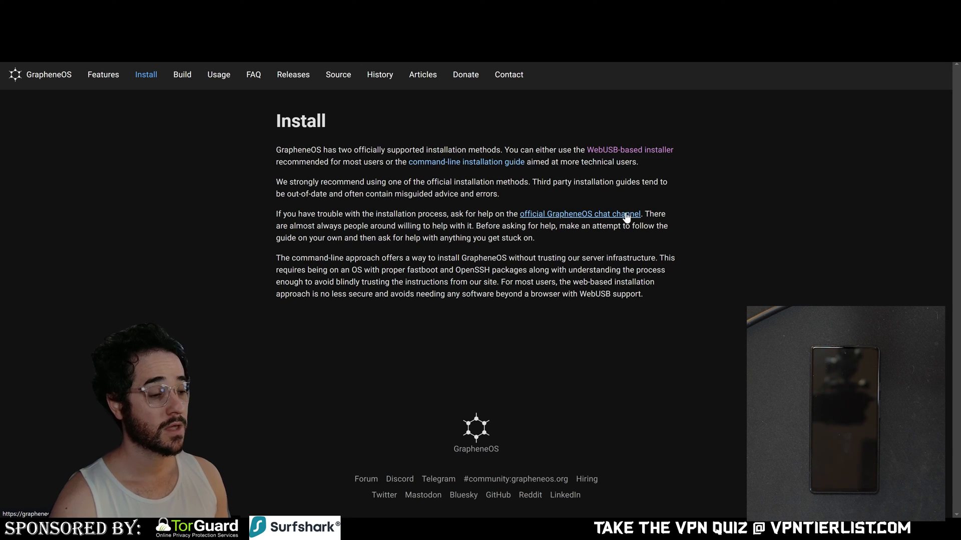
pyautogui.moveTo(559, 210)
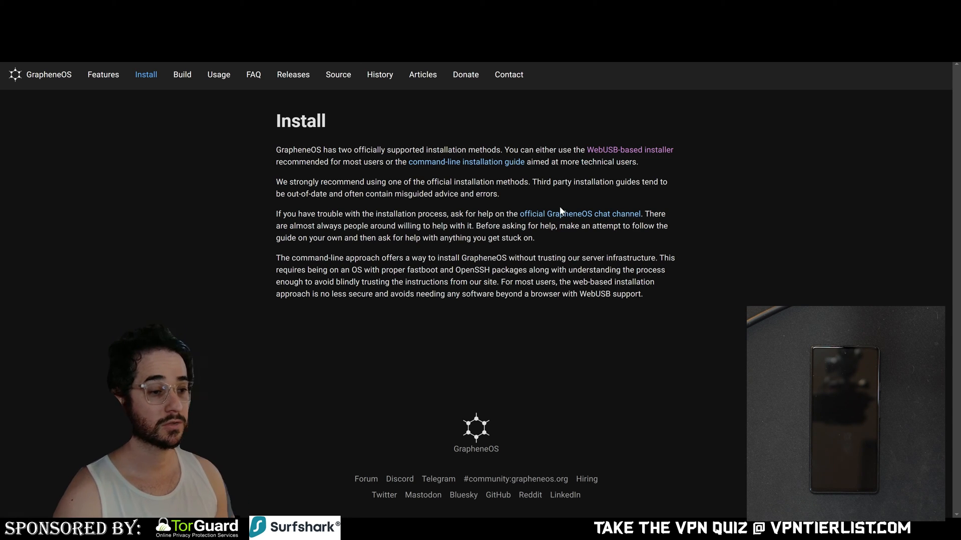
pyautogui.moveTo(630, 154)
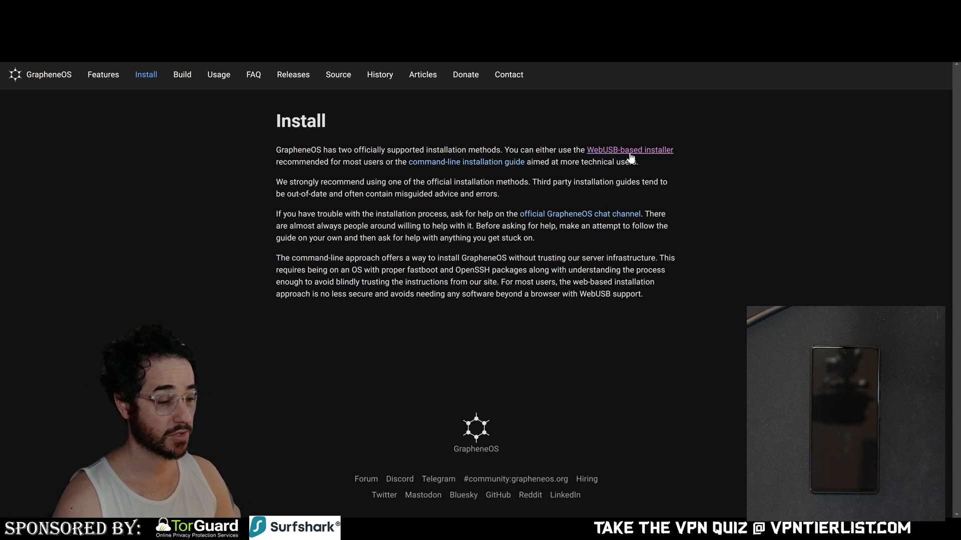
pyautogui.moveTo(637, 154)
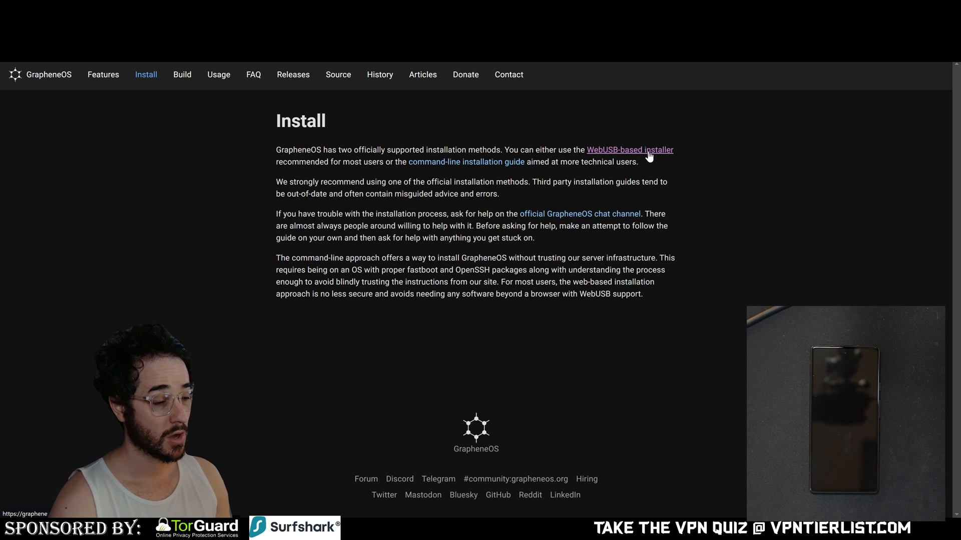
pyautogui.click(629, 150)
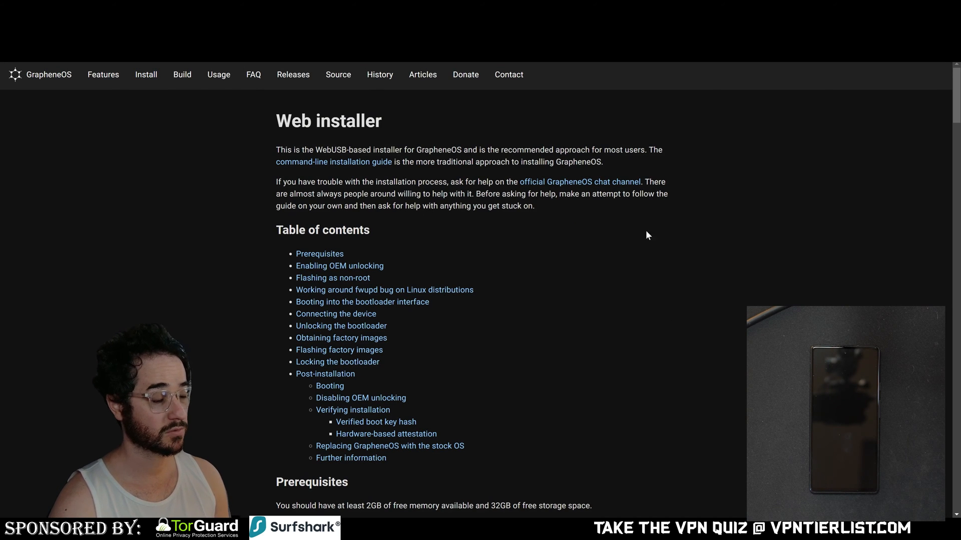
pyautogui.scroll(-3)
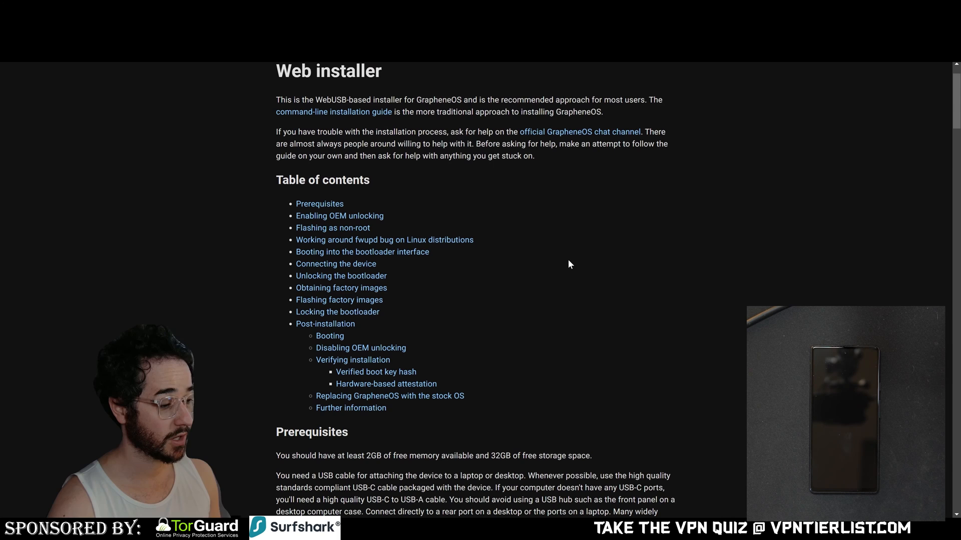
pyautogui.scroll(3)
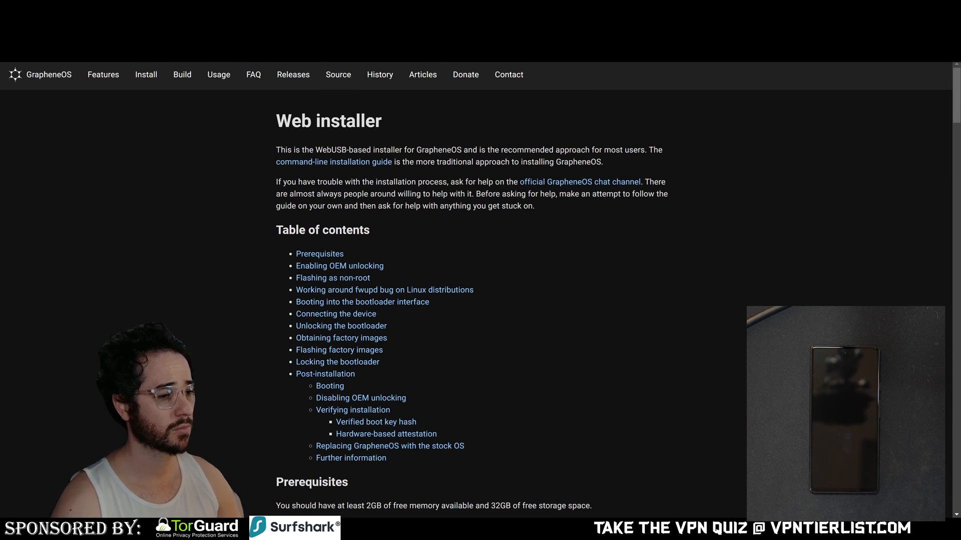
pyautogui.scroll(-3)
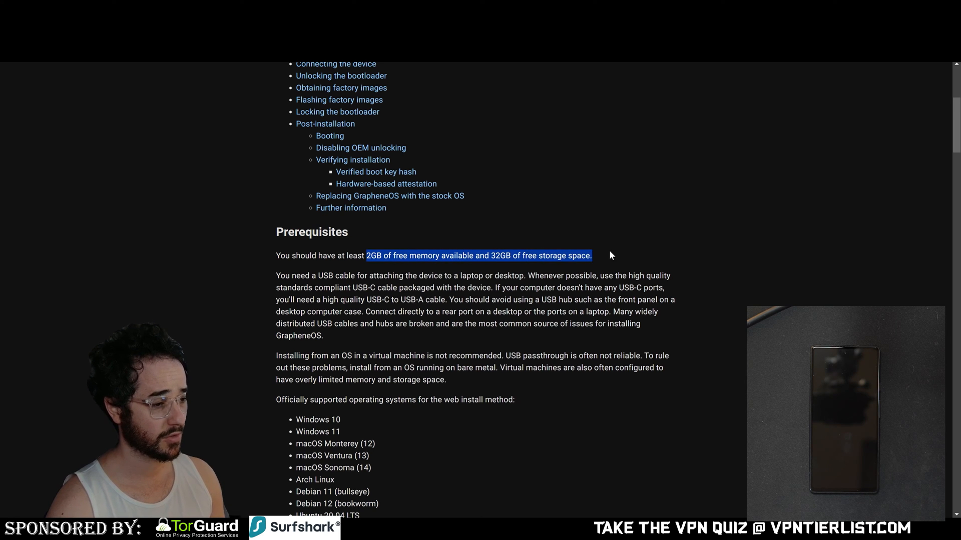
pyautogui.scroll(-3)
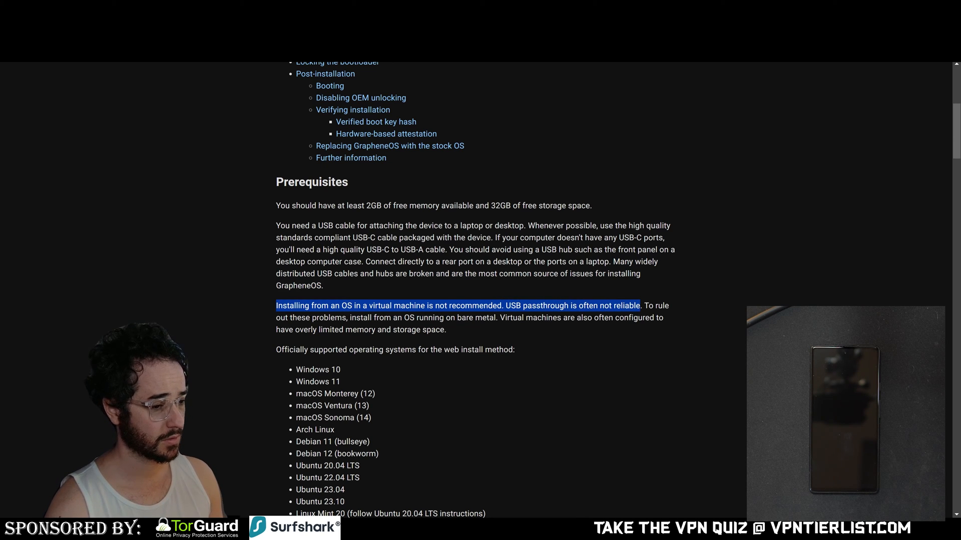
pyautogui.click(503, 329)
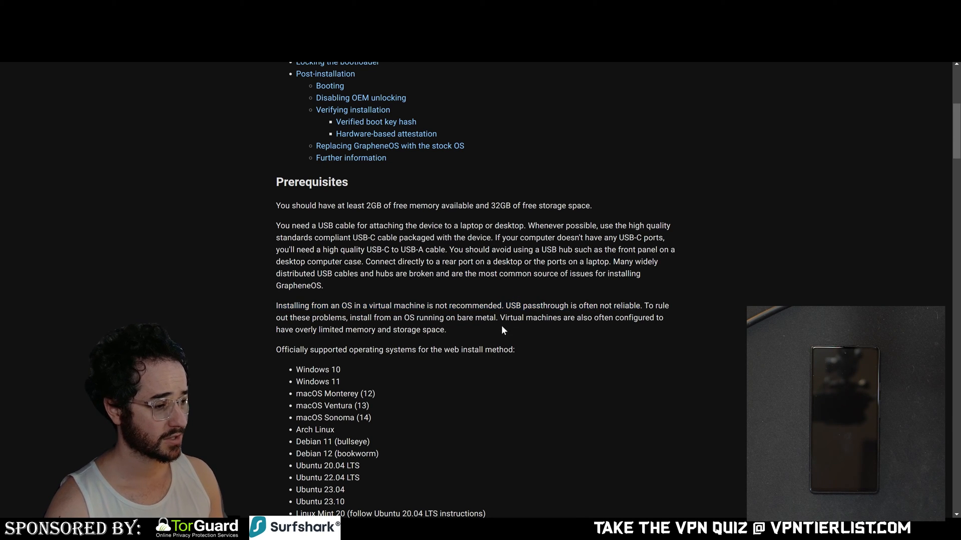
pyautogui.doubleClick(476, 318)
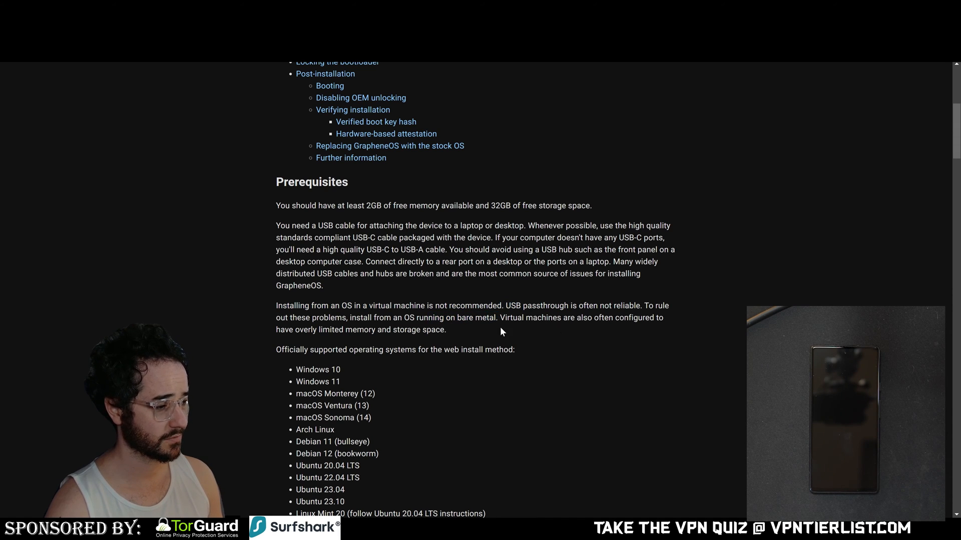
pyautogui.scroll(-3)
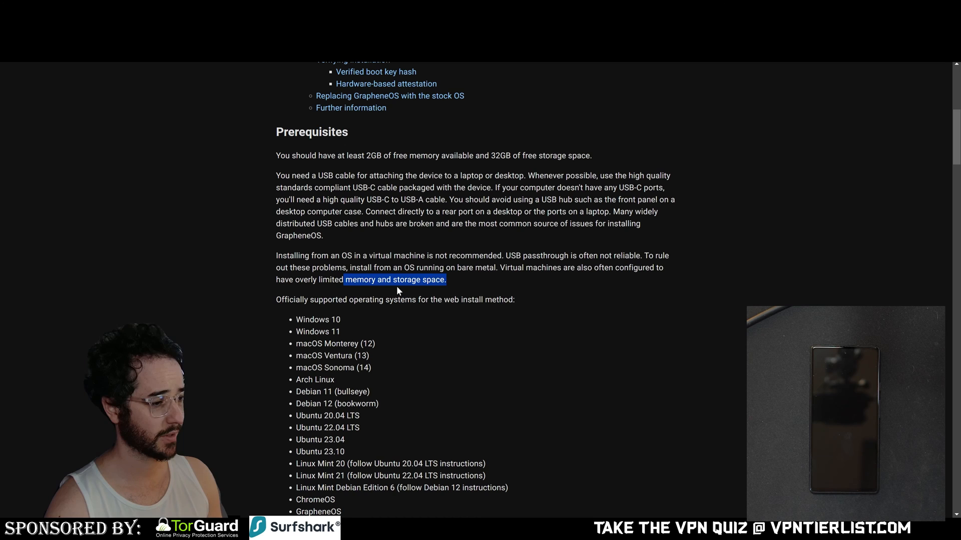
pyautogui.scroll(-3)
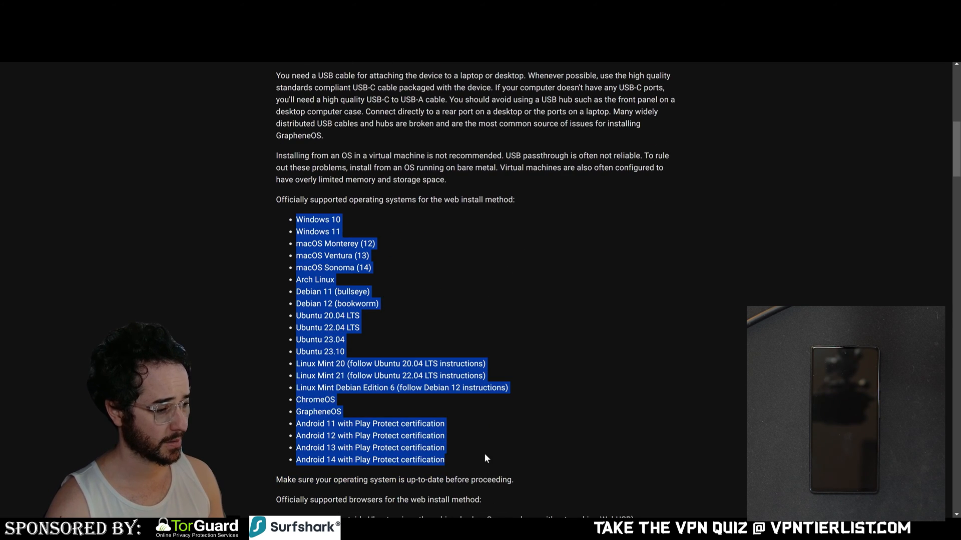
# Step: Scroll past supported browsers and device requirements to the update-first advice, dismissing the privacy popup
pyautogui.scroll(-3)
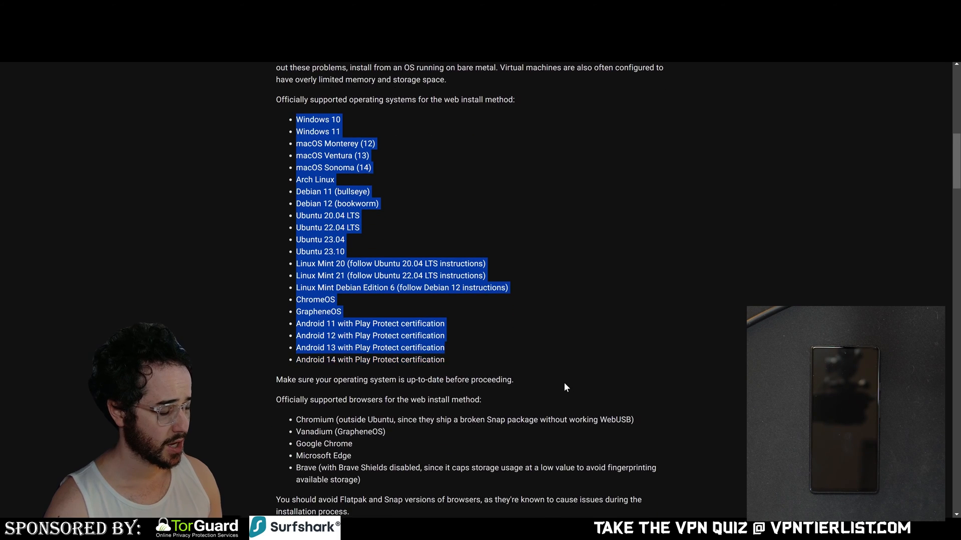
pyautogui.scroll(-3)
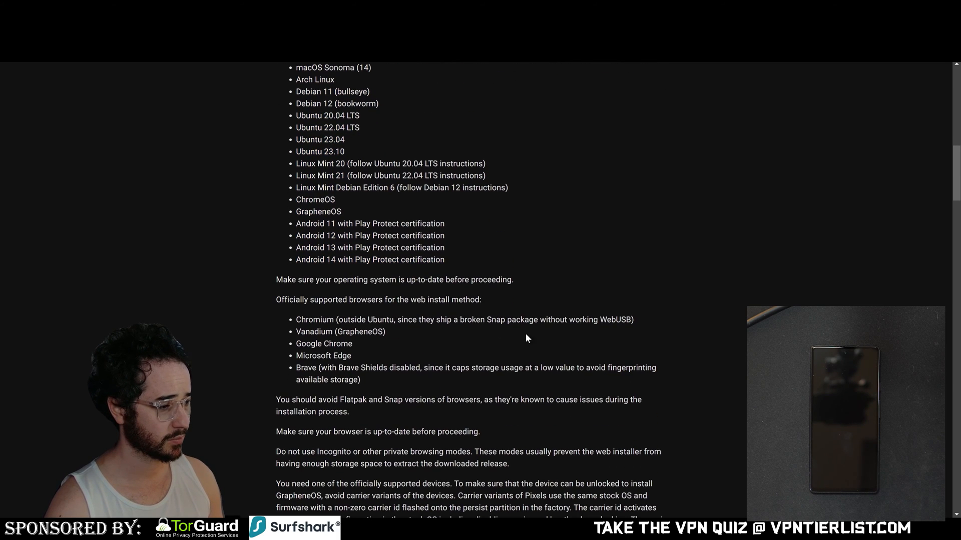
pyautogui.moveTo(500, 305)
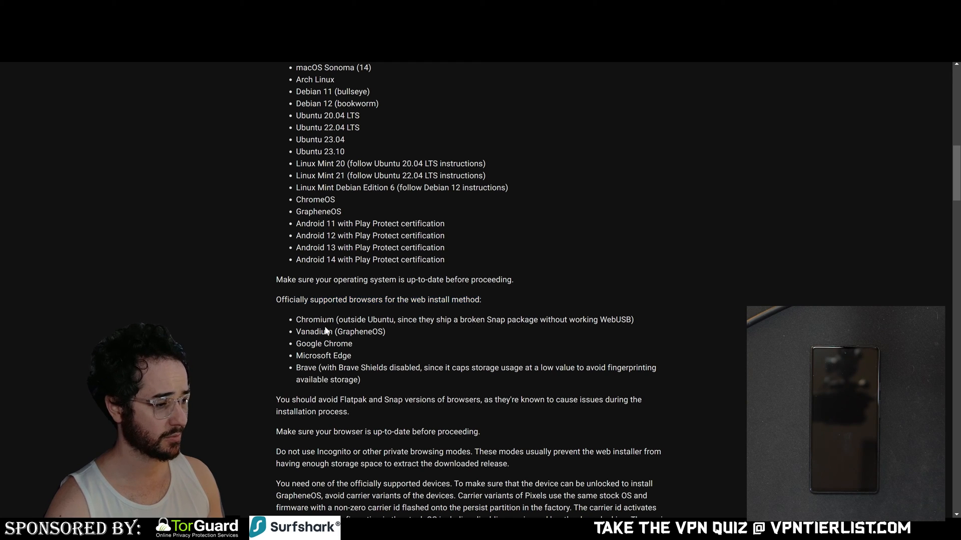
pyautogui.moveTo(619, 137)
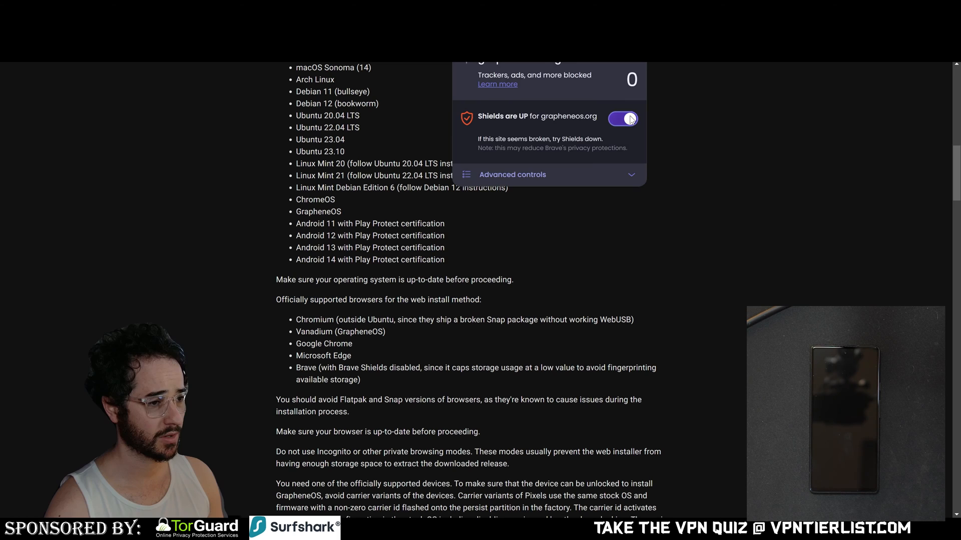
pyautogui.click(569, 333)
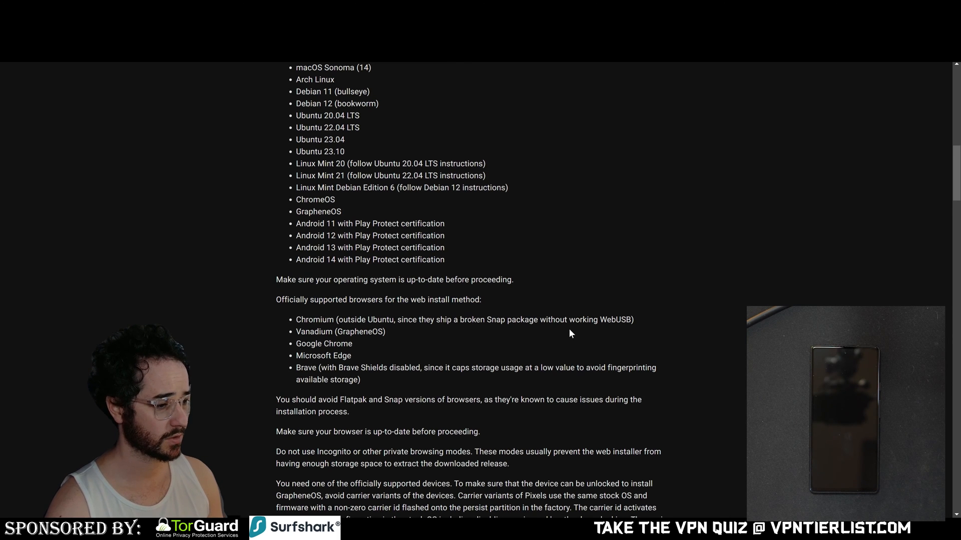
pyautogui.scroll(-3)
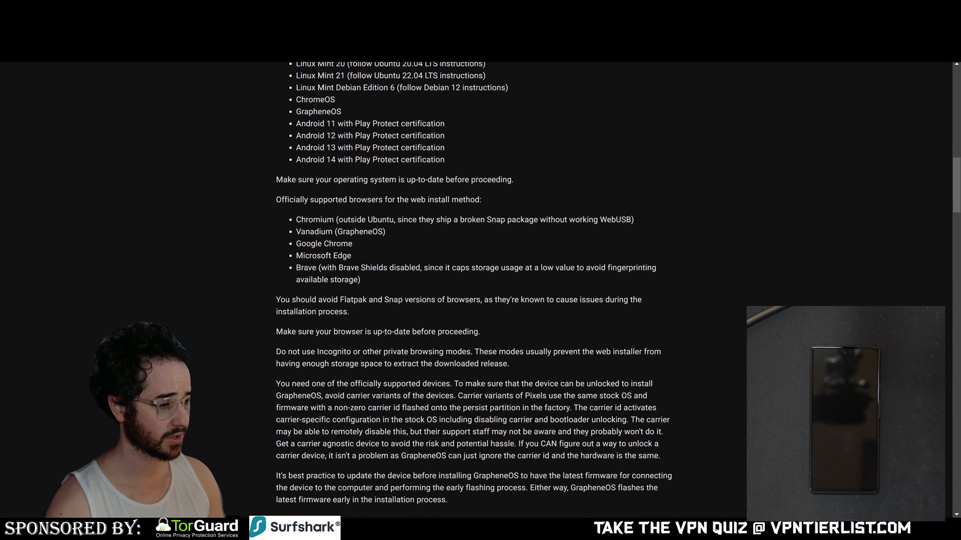
pyautogui.scroll(-3)
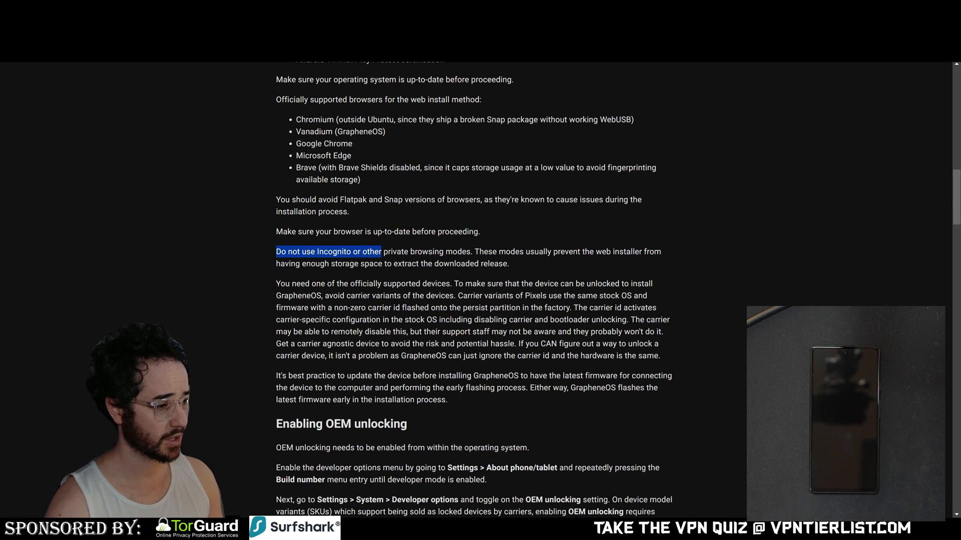
pyautogui.scroll(-3)
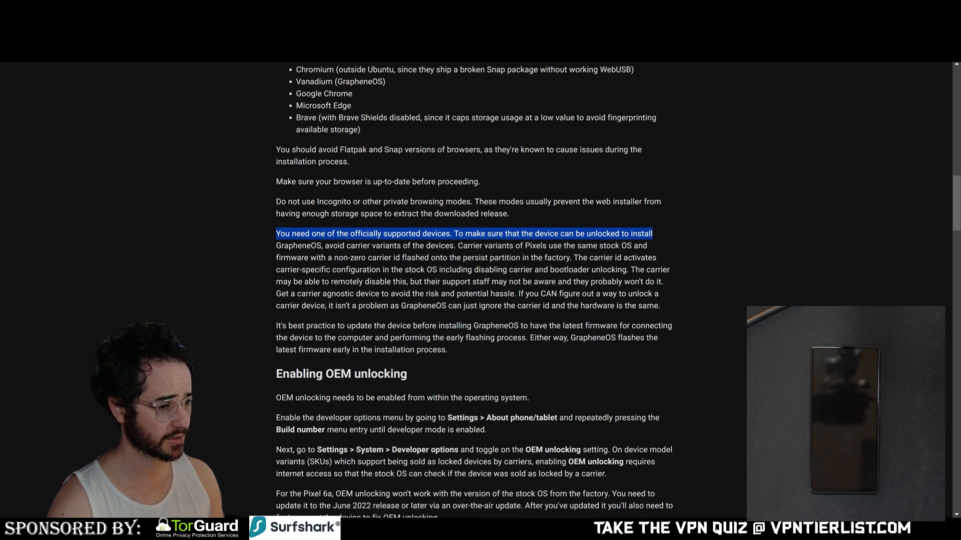
pyautogui.click(696, 267)
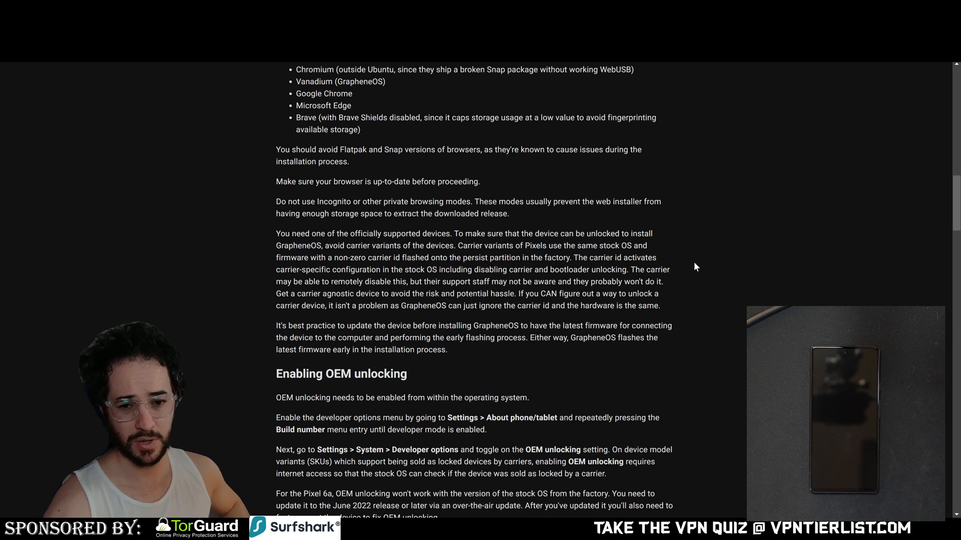
pyautogui.moveTo(519, 280)
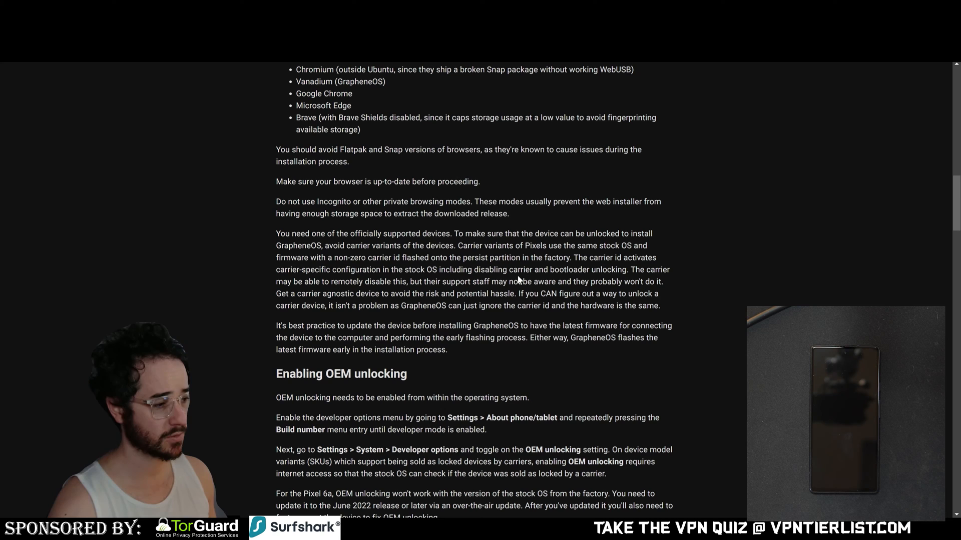
pyautogui.moveTo(446, 266)
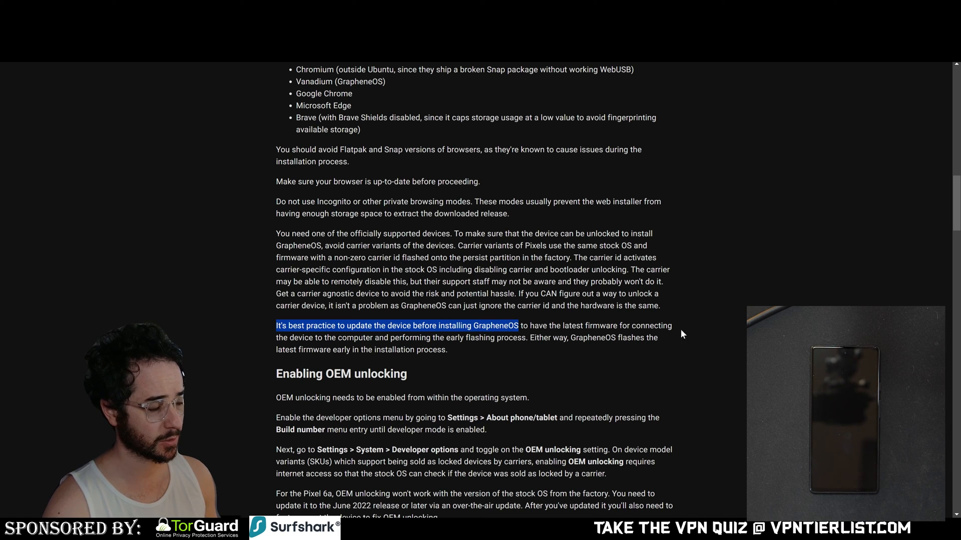
pyautogui.moveTo(557, 354)
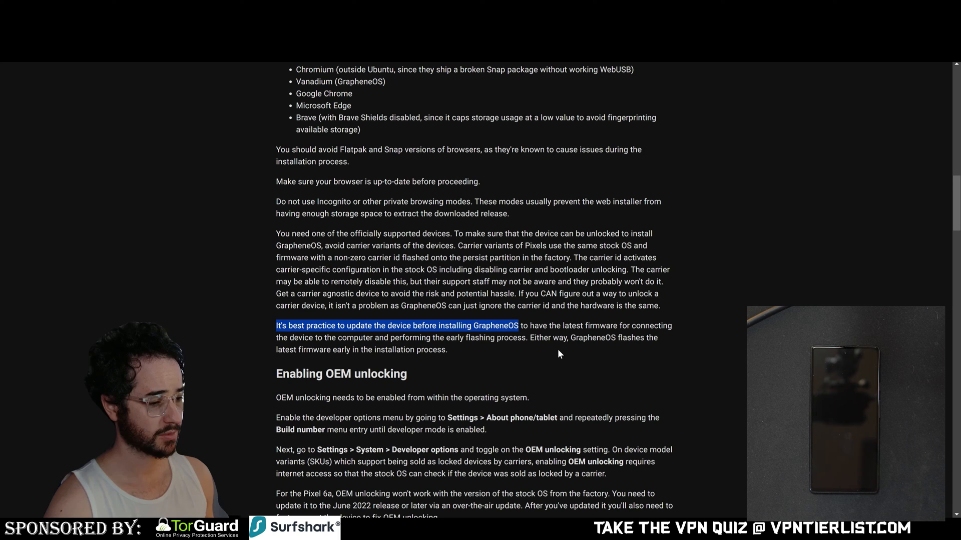
pyautogui.moveTo(577, 372)
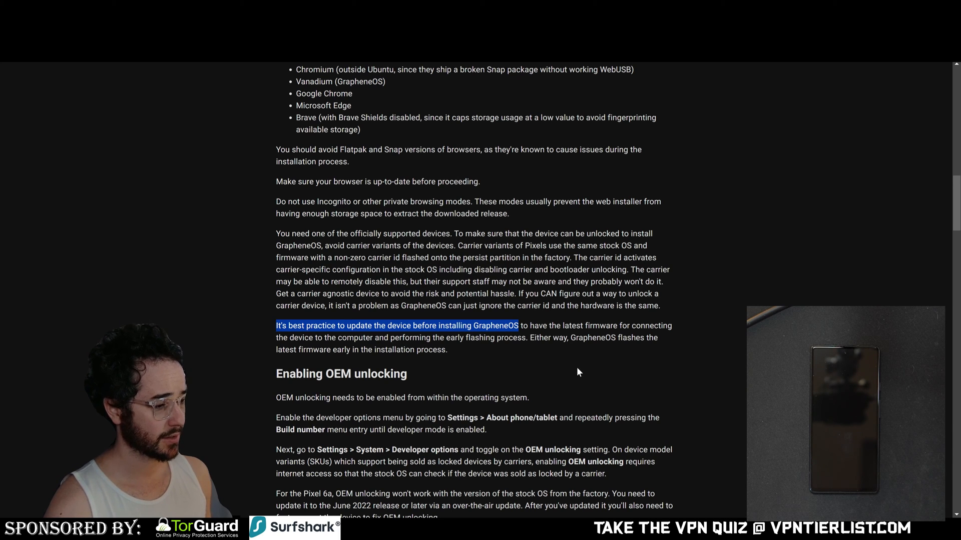
pyautogui.moveTo(456, 364)
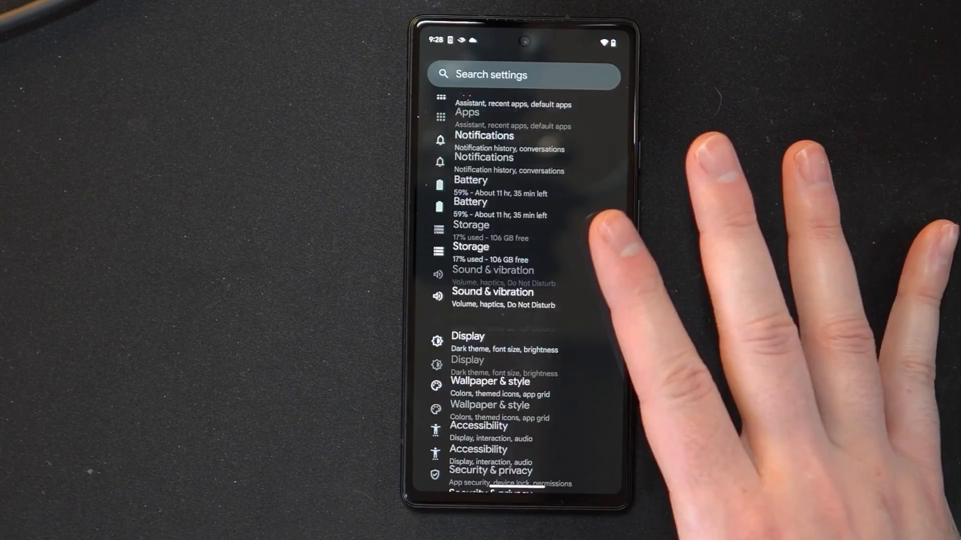
# Step: Open the pending system update in Settings and resume the paused Android 14 installation
pyautogui.scroll(3)
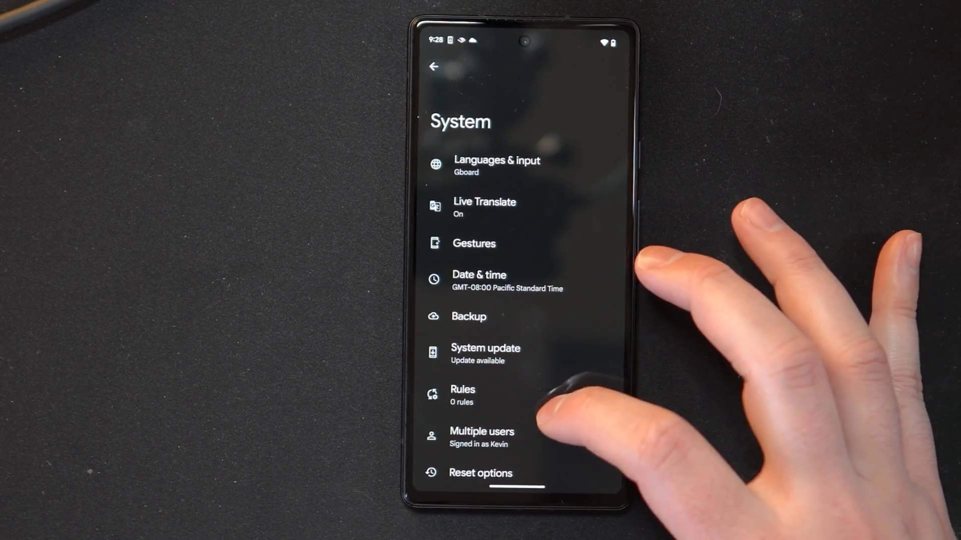
pyautogui.scroll(3)
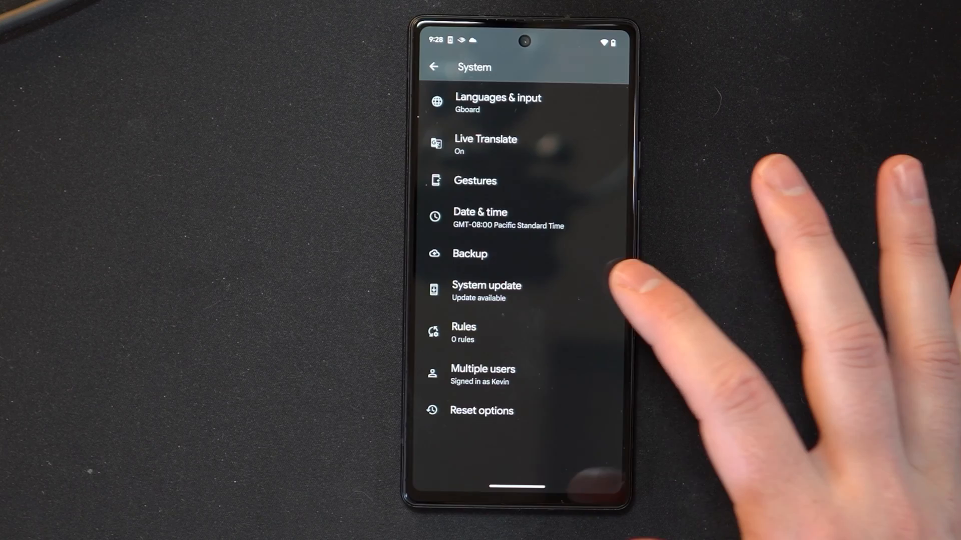
pyautogui.scroll(-3)
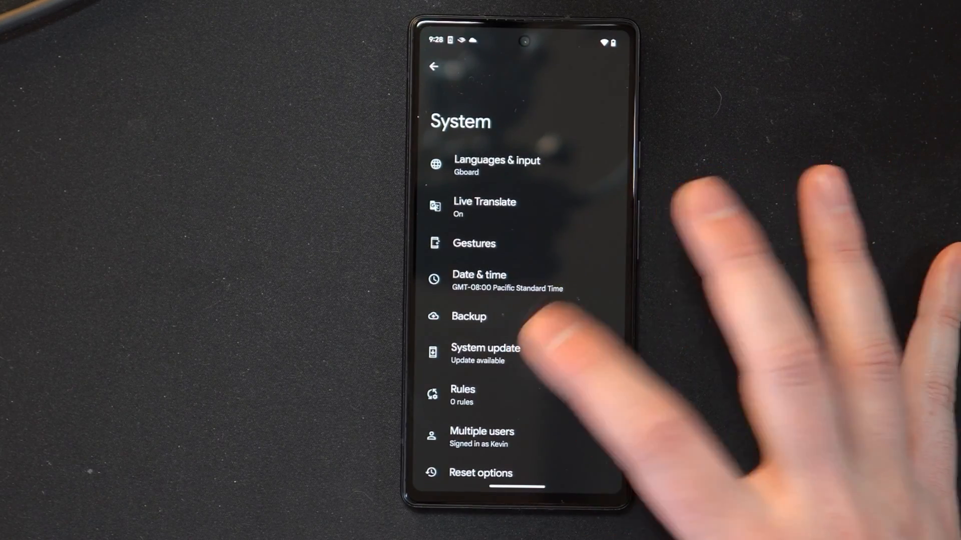
pyautogui.click(485, 354)
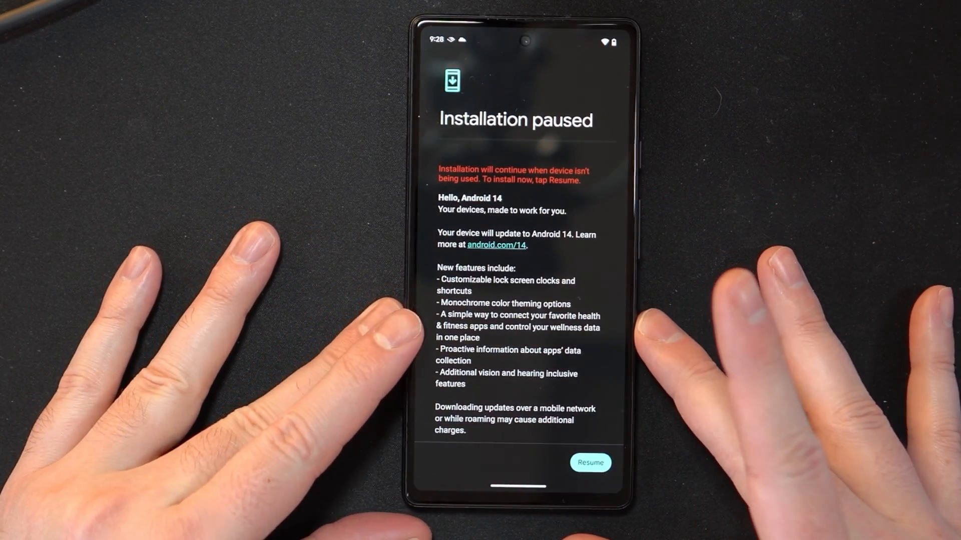
pyautogui.click(589, 462)
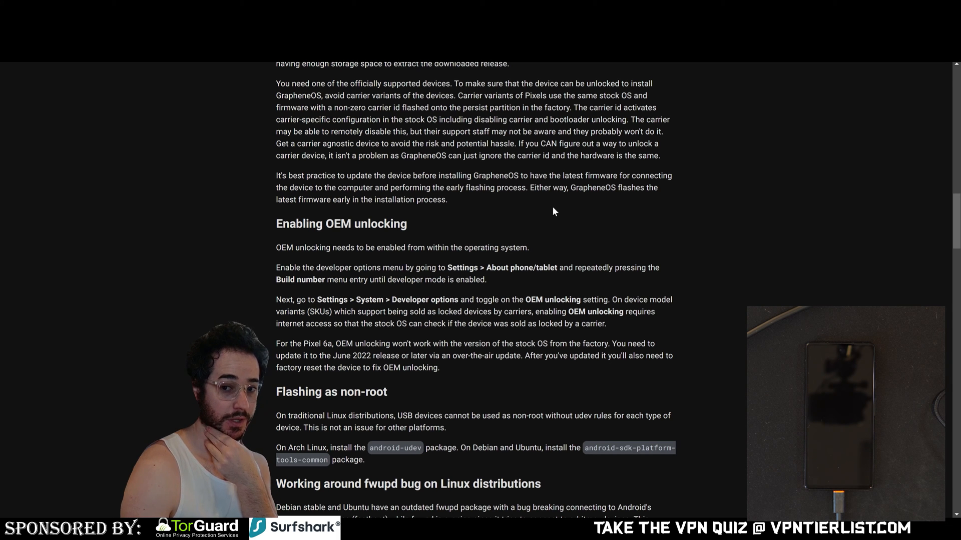
# Step: Enable developer options via Build number and switch on OEM unlocking
pyautogui.doubleClick(341, 223)
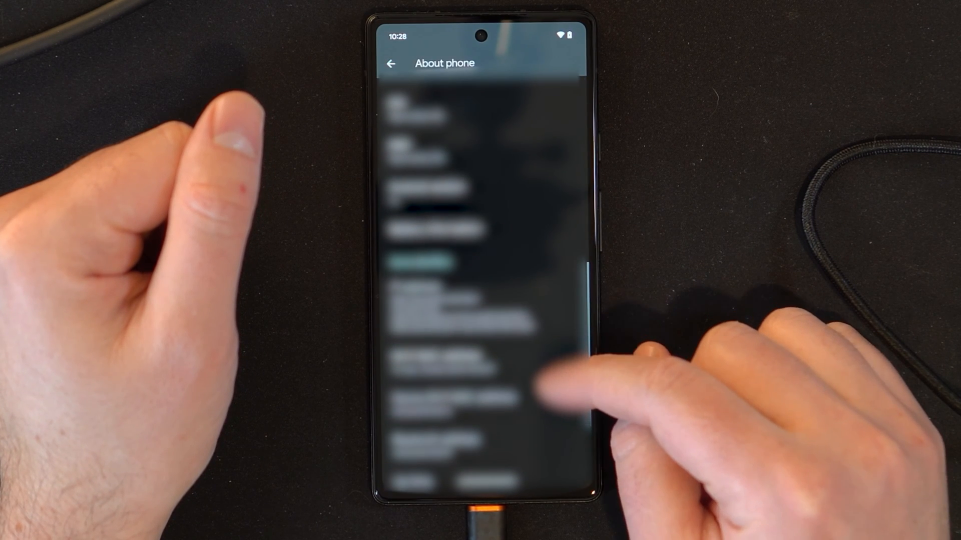
pyautogui.scroll(3)
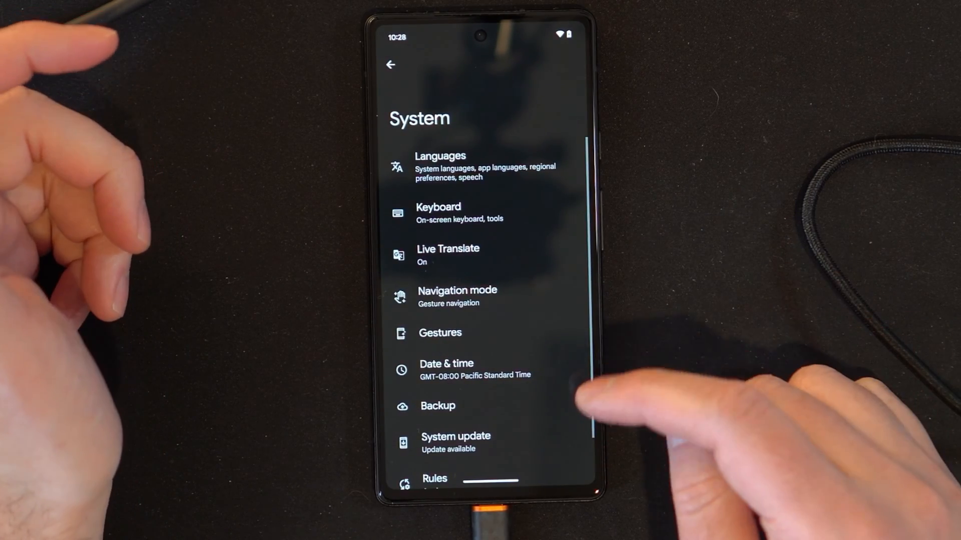
pyautogui.scroll(-3)
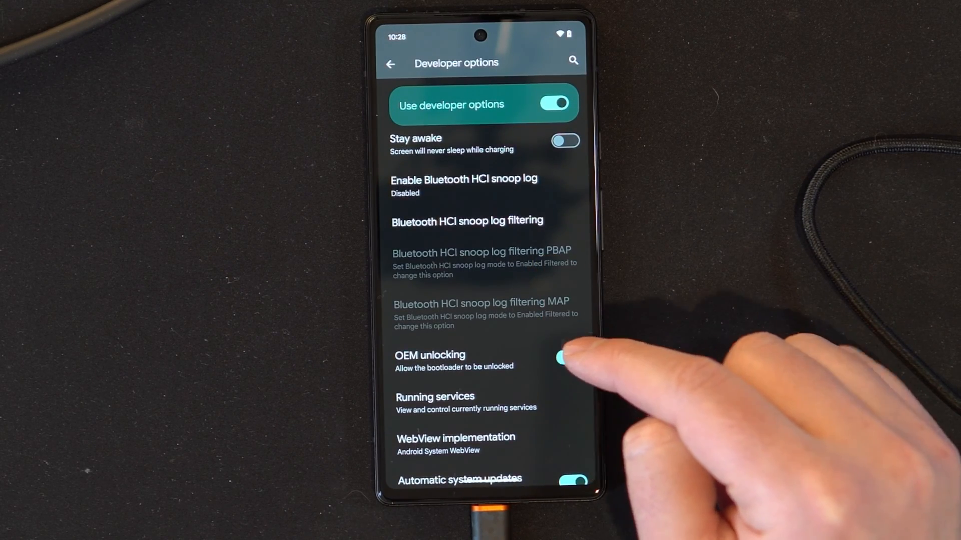
pyautogui.click(567, 357)
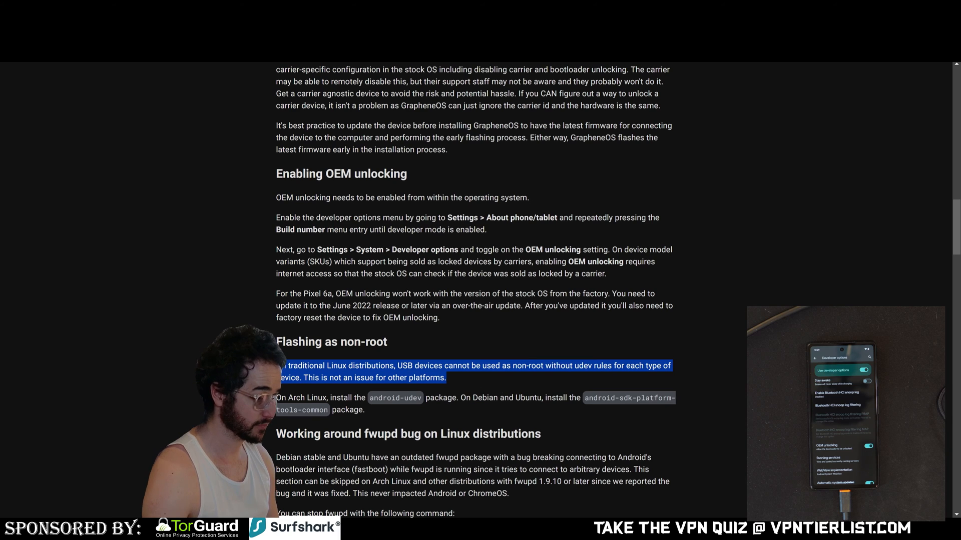
# Step: Scroll past 'Flashing as non-root' to the fwupd workaround and bootloader-boot instructions
pyautogui.scroll(-3)
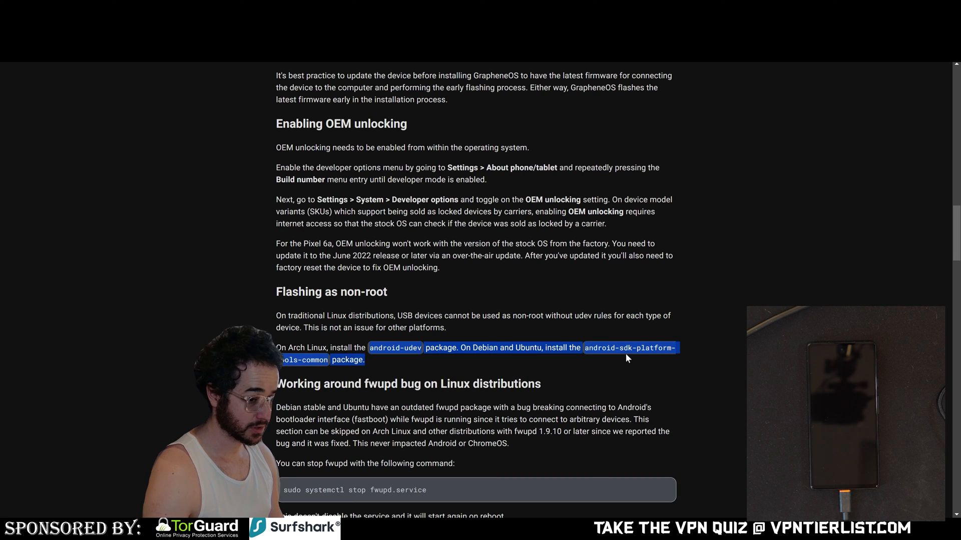
pyautogui.moveTo(596, 362)
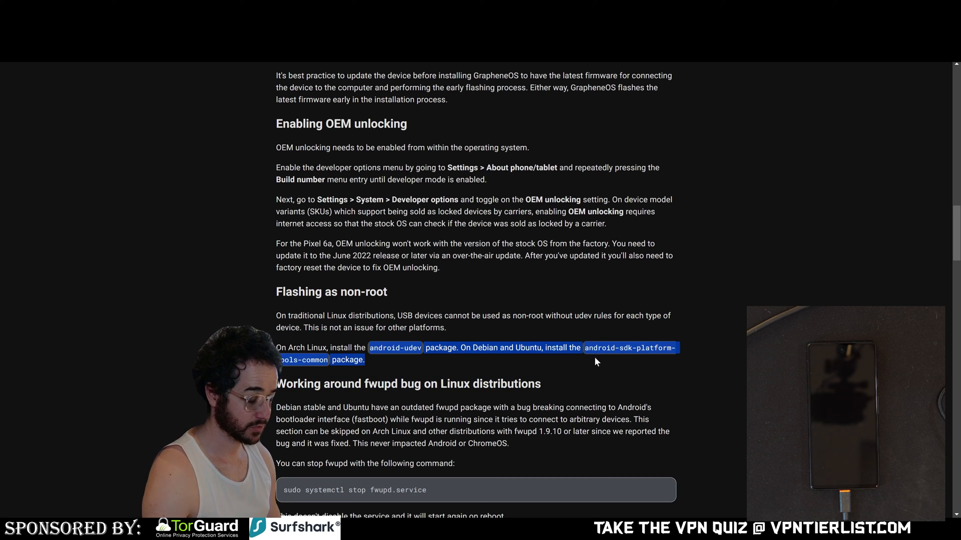
pyautogui.moveTo(403, 367)
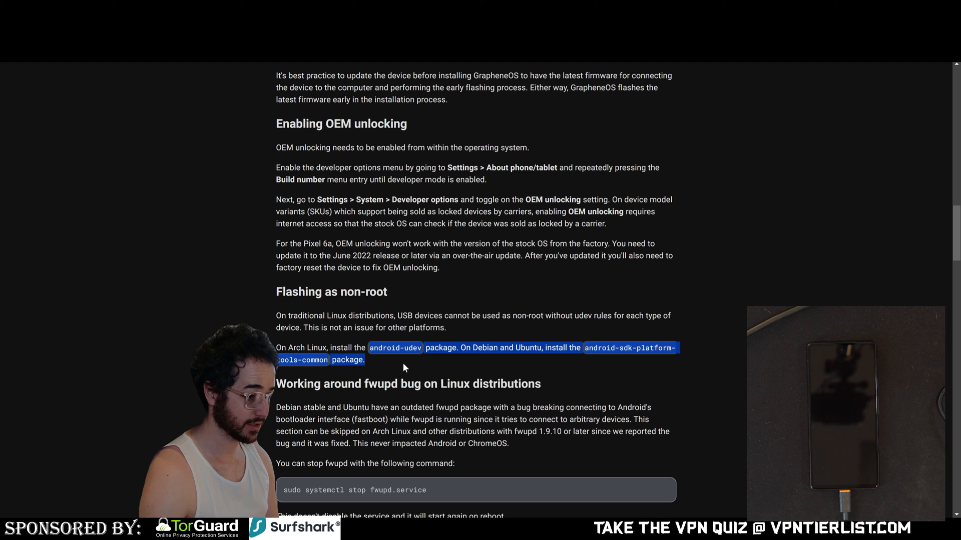
pyautogui.scroll(-3)
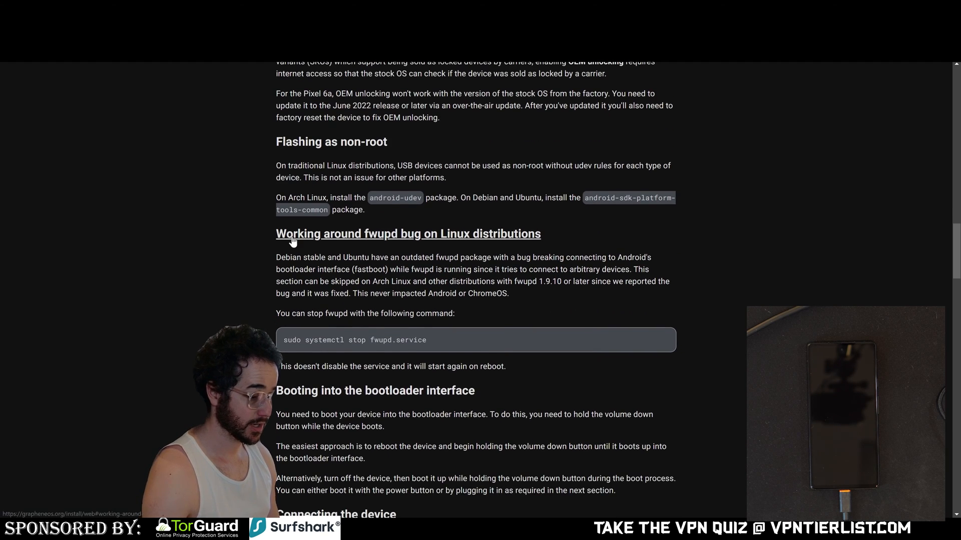
pyautogui.scroll(-3)
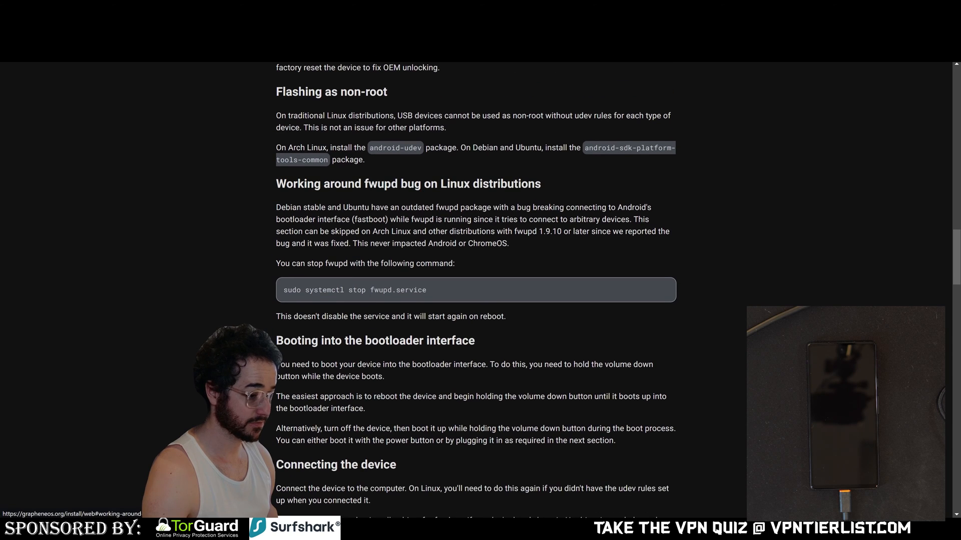
# Step: Scroll to 'Connecting the device' and highlight the note that no driver is needed
pyautogui.scroll(-3)
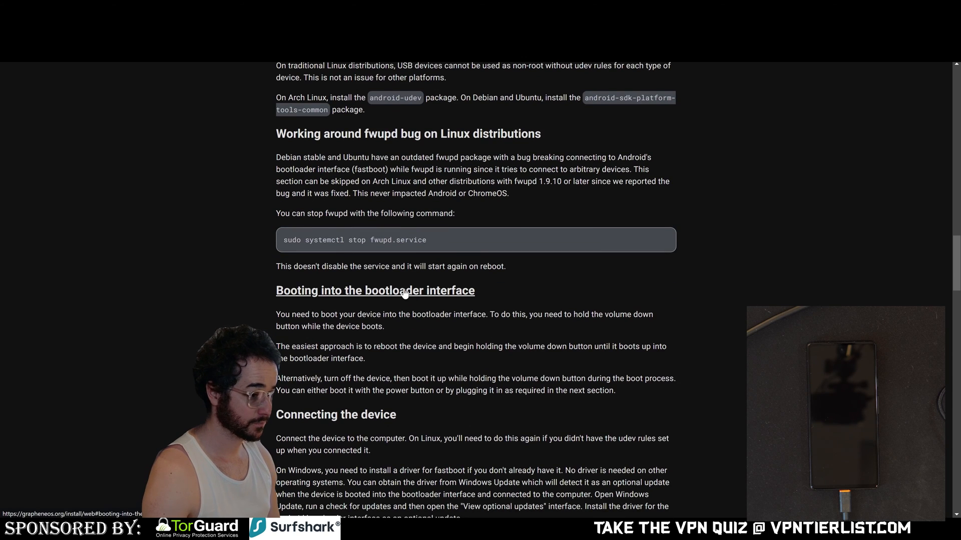
pyautogui.scroll(-3)
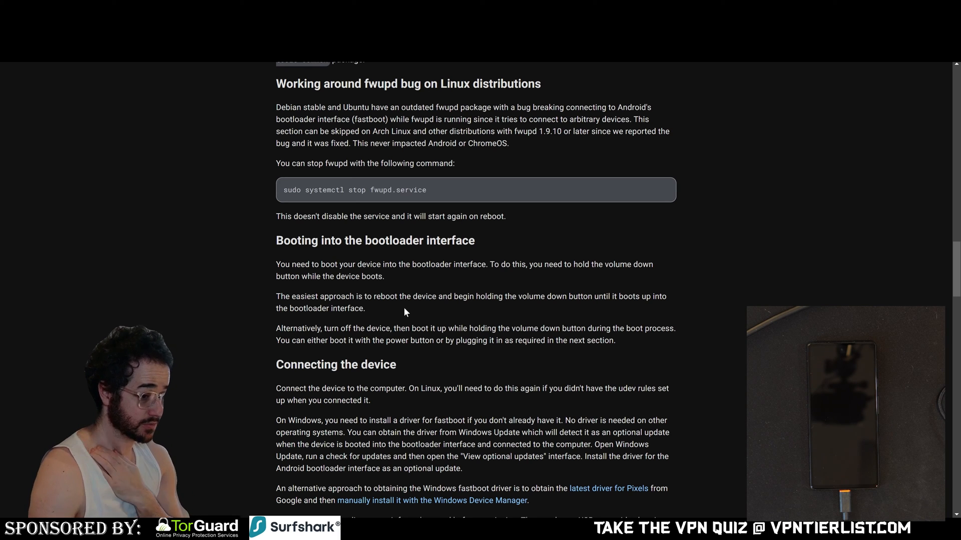
pyautogui.moveTo(435, 308)
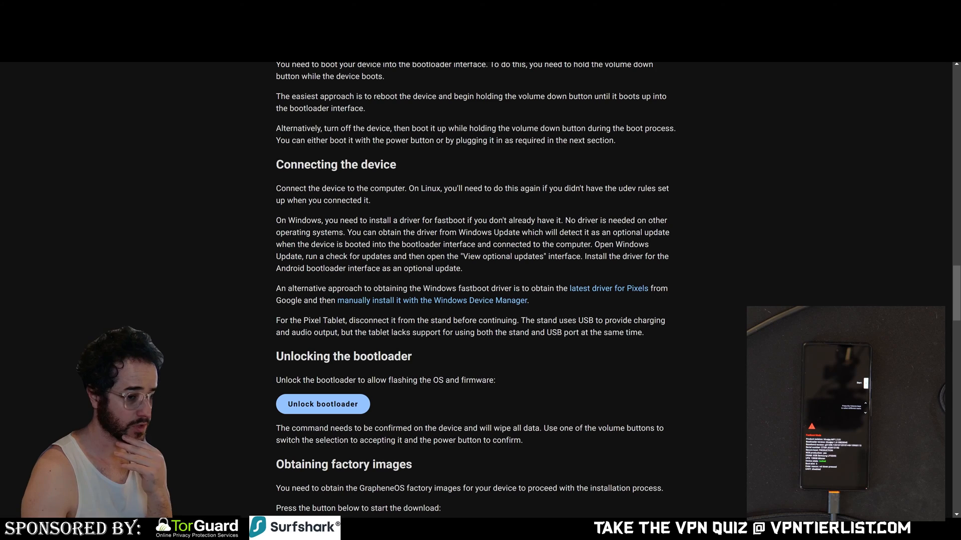
pyautogui.doubleClick(574, 221)
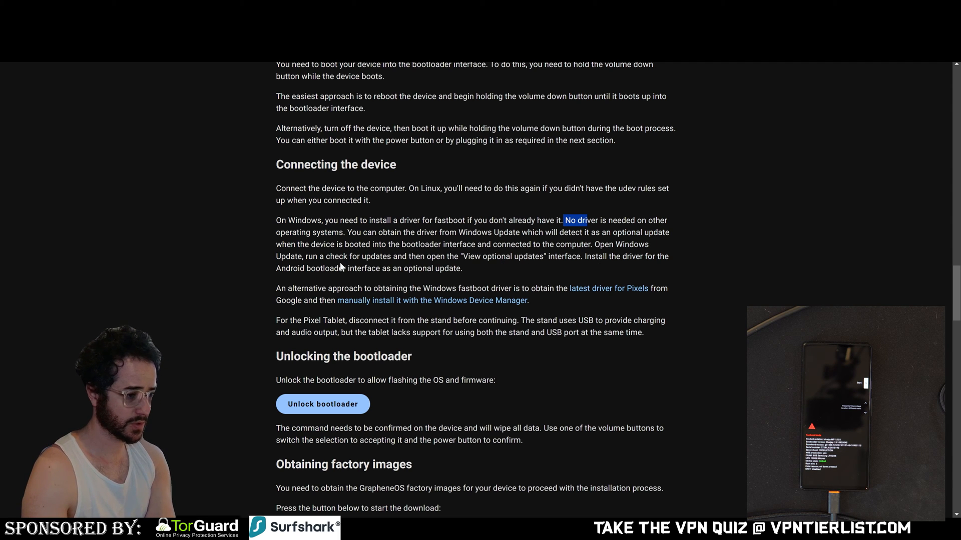
pyautogui.moveTo(573, 271)
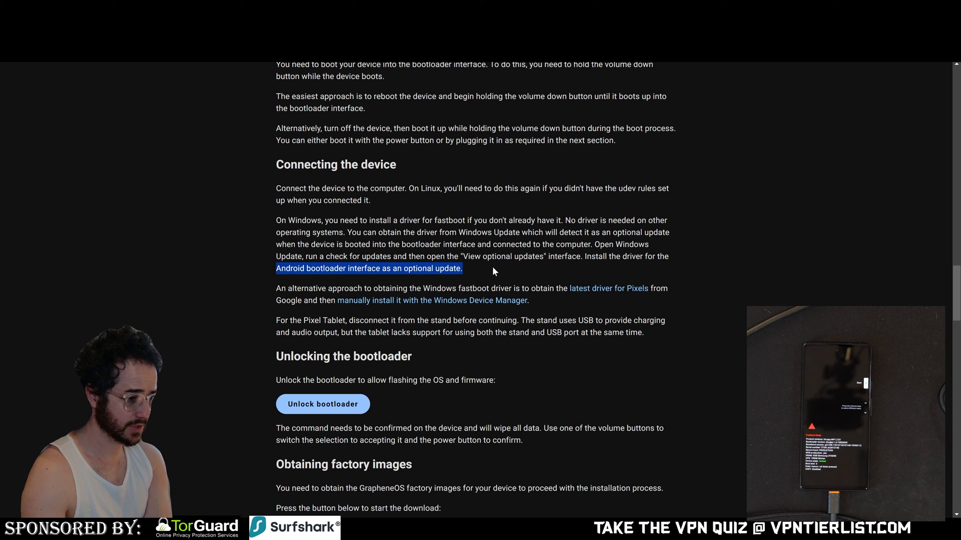
pyautogui.moveTo(478, 300)
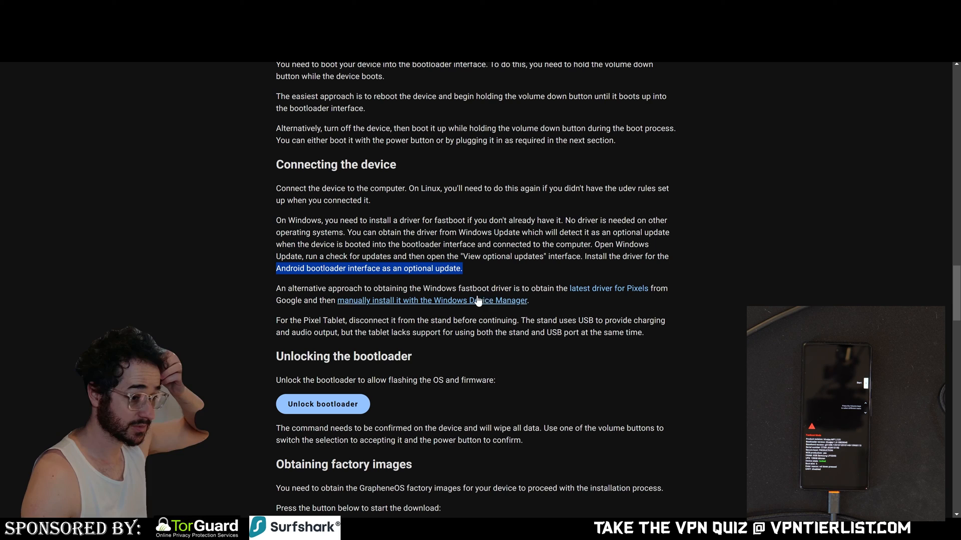
pyautogui.moveTo(608, 289)
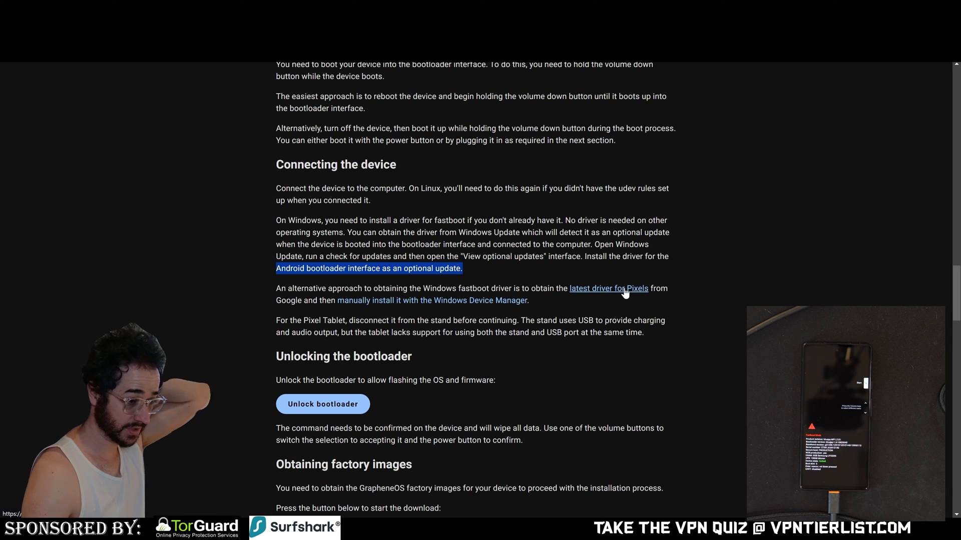
pyautogui.moveTo(464, 311)
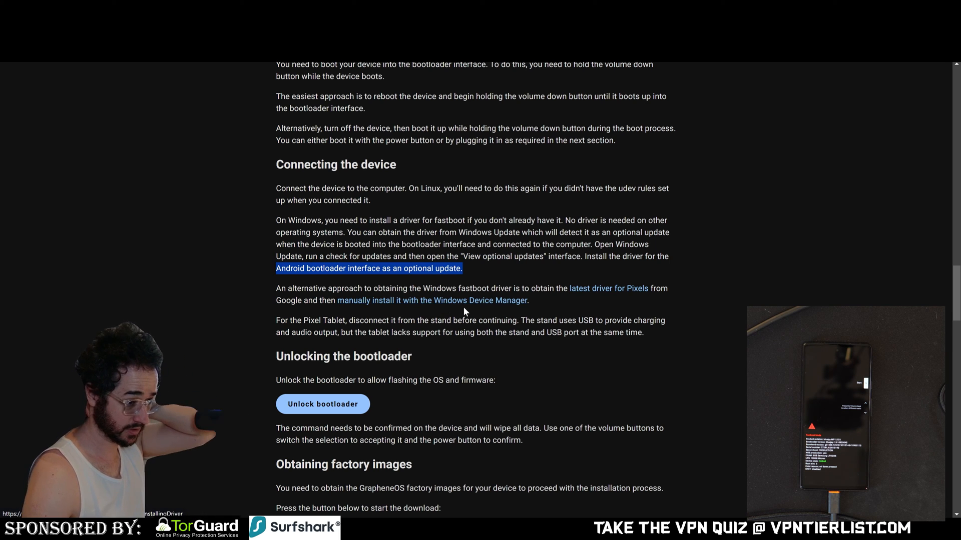
pyautogui.moveTo(609, 288)
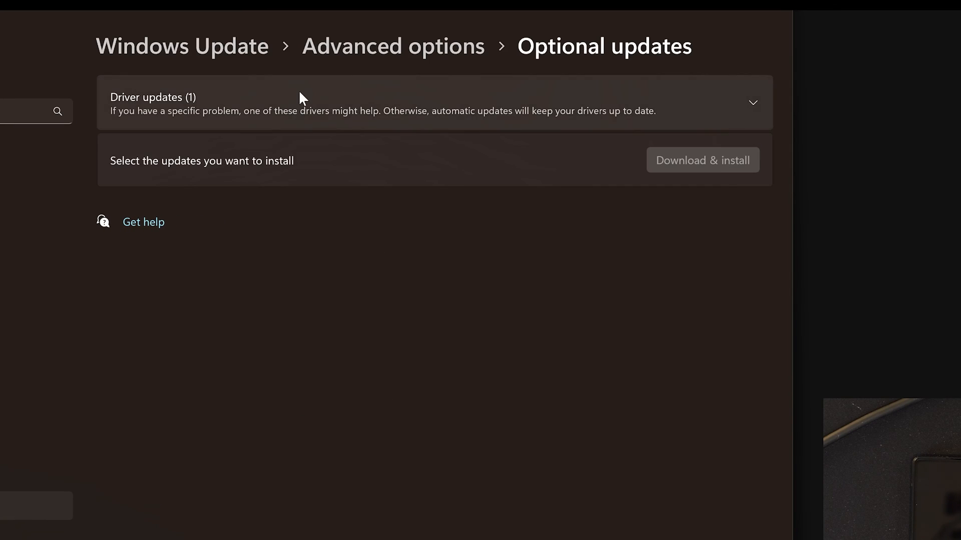
# Step: Select the Android Bootloader Interface optional driver in Windows Update and start installing it
pyautogui.click(753, 103)
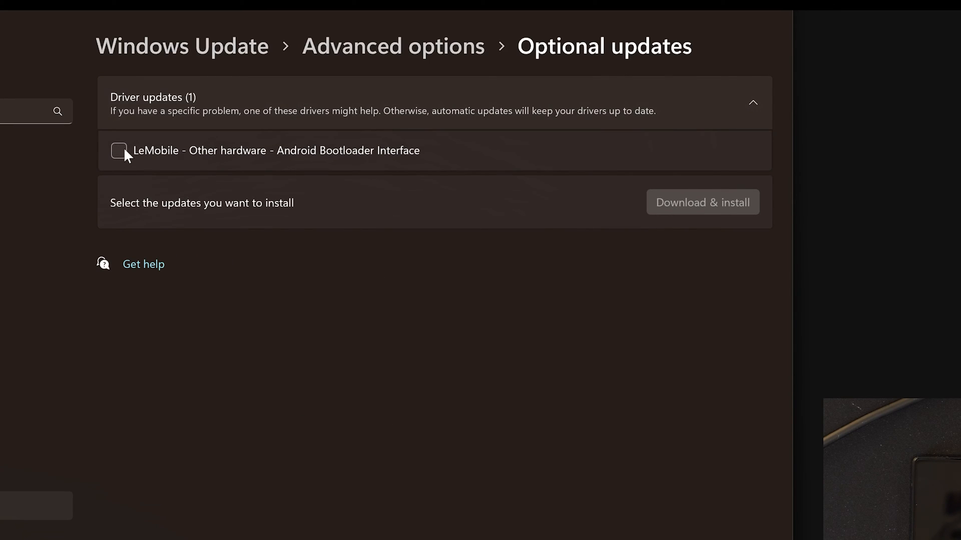
pyautogui.click(118, 150)
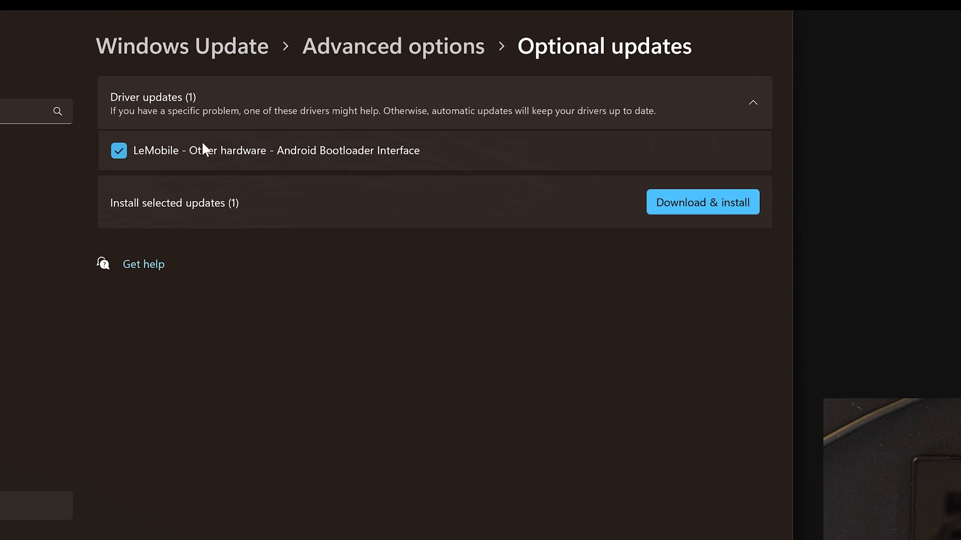
pyautogui.click(701, 202)
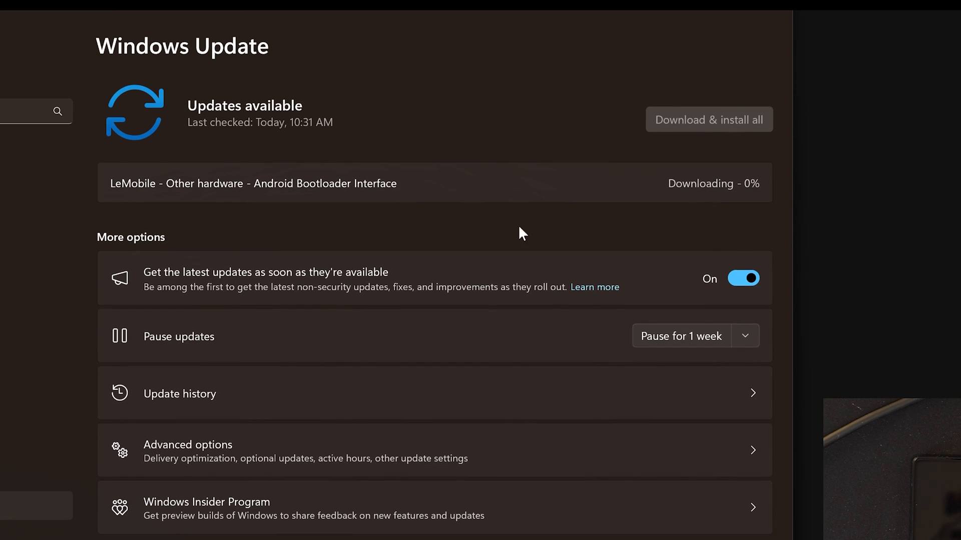
pyautogui.moveTo(540, 224)
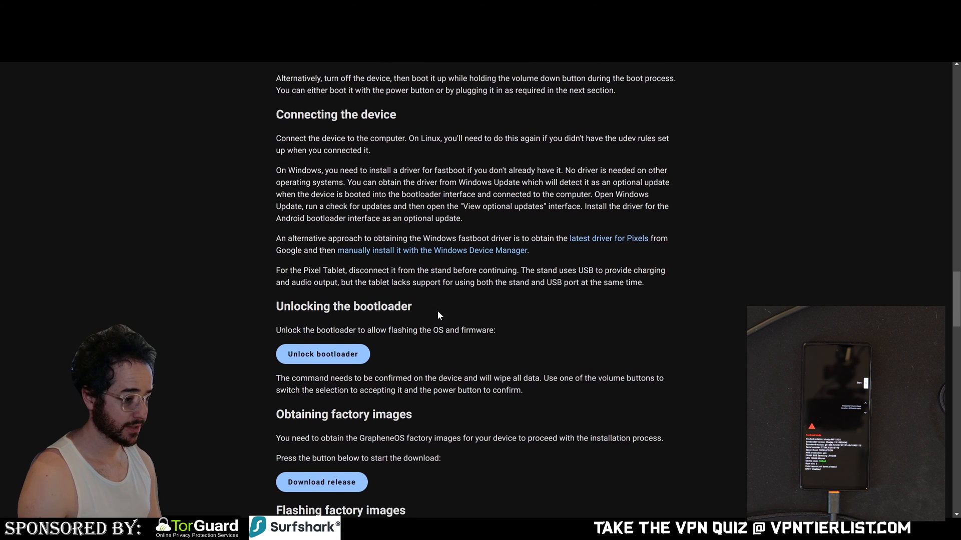
# Step: Run Unlock bootloader and connect the installer to the Pixel 6a
pyautogui.scroll(-3)
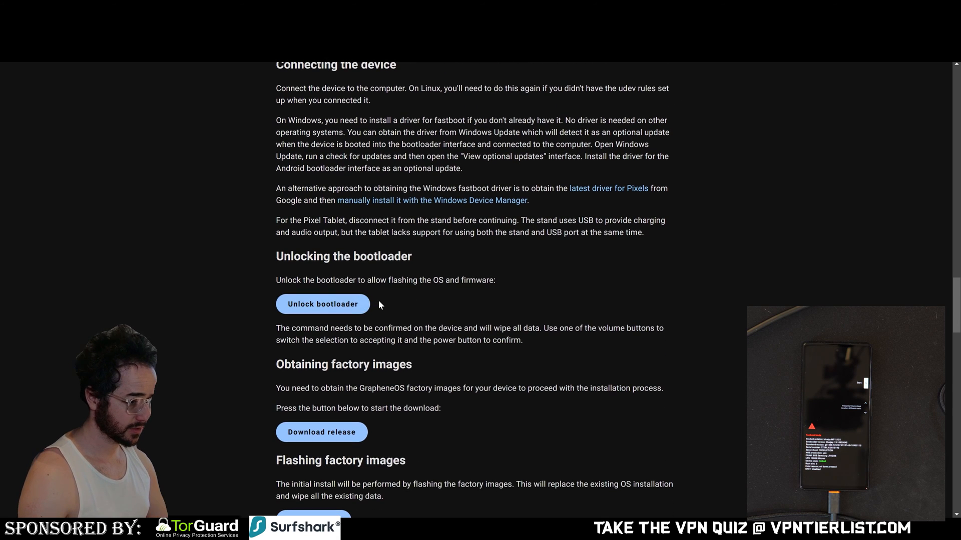
pyautogui.moveTo(323, 305)
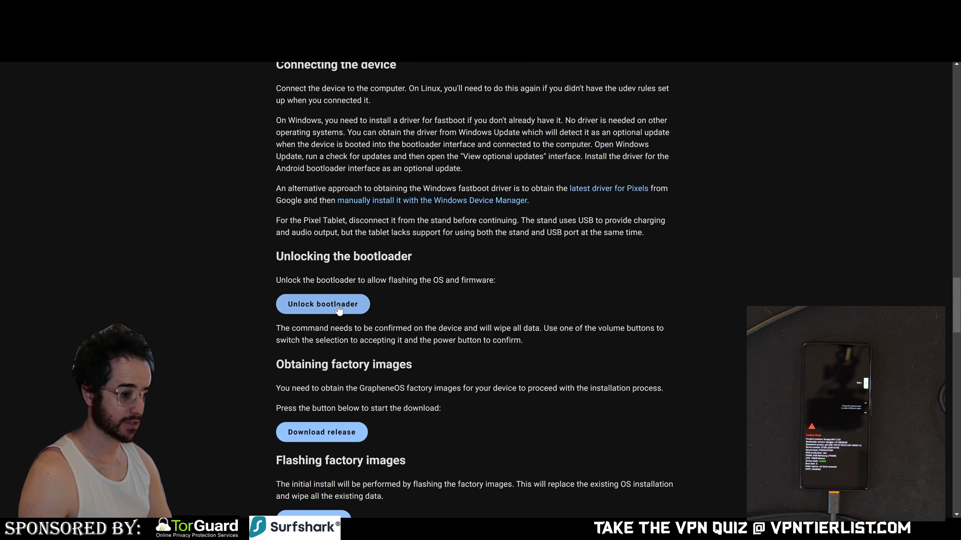
pyautogui.click(322, 304)
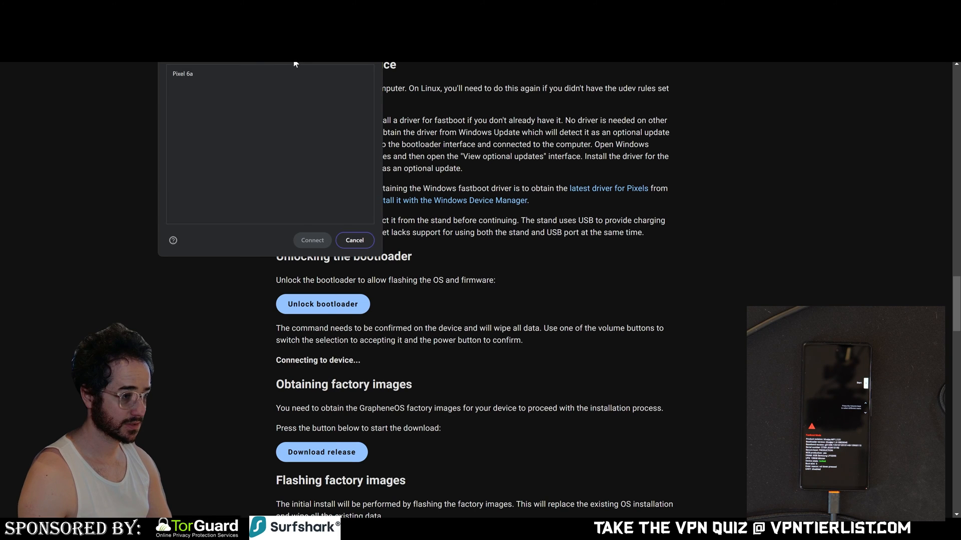
pyautogui.moveTo(317, 240)
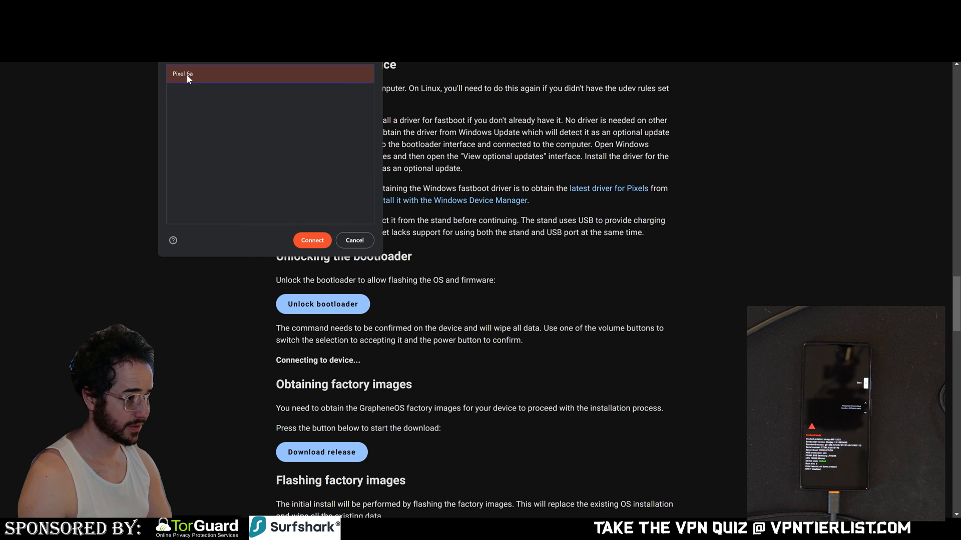
pyautogui.moveTo(312, 240)
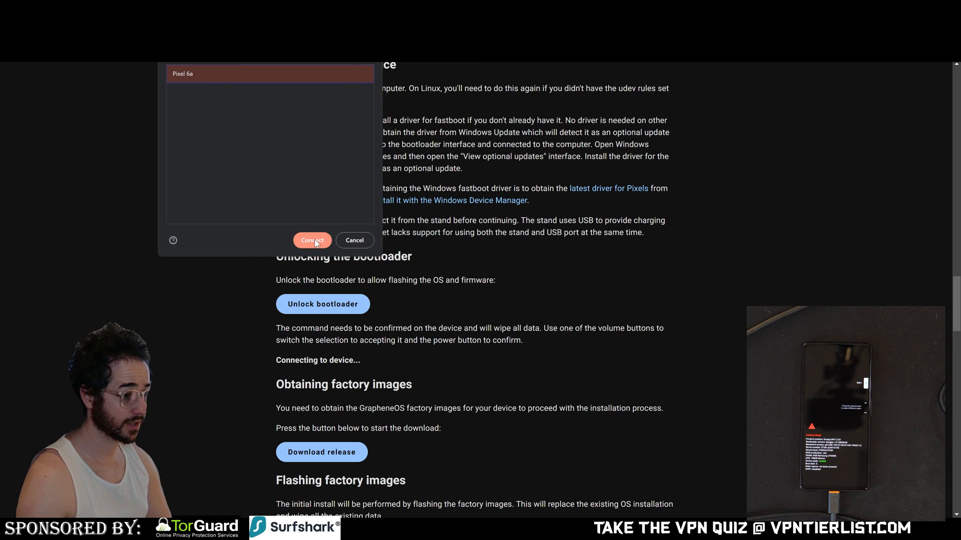
pyautogui.click(312, 240)
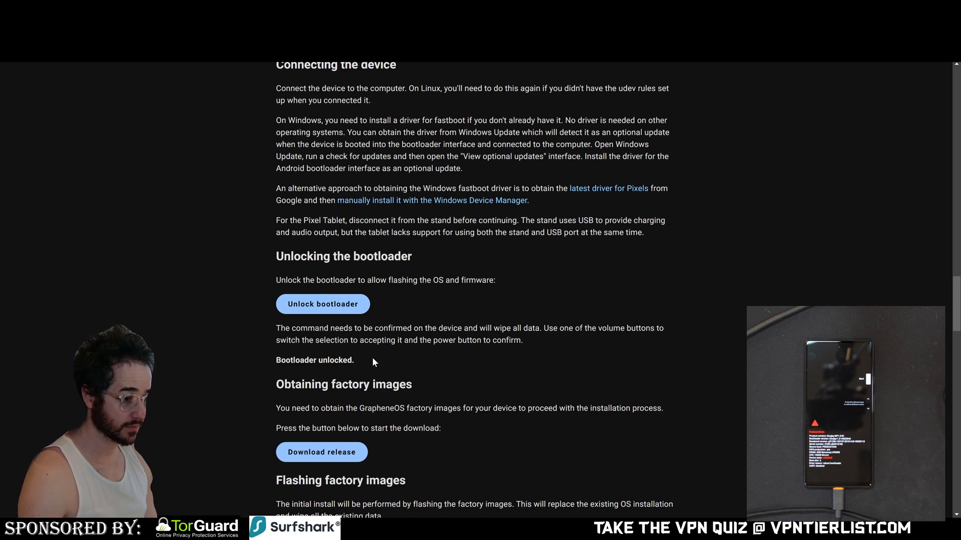
# Step: Download the bluejay-factory-2024022300.zip release and scroll to the flashing section
pyautogui.scroll(-3)
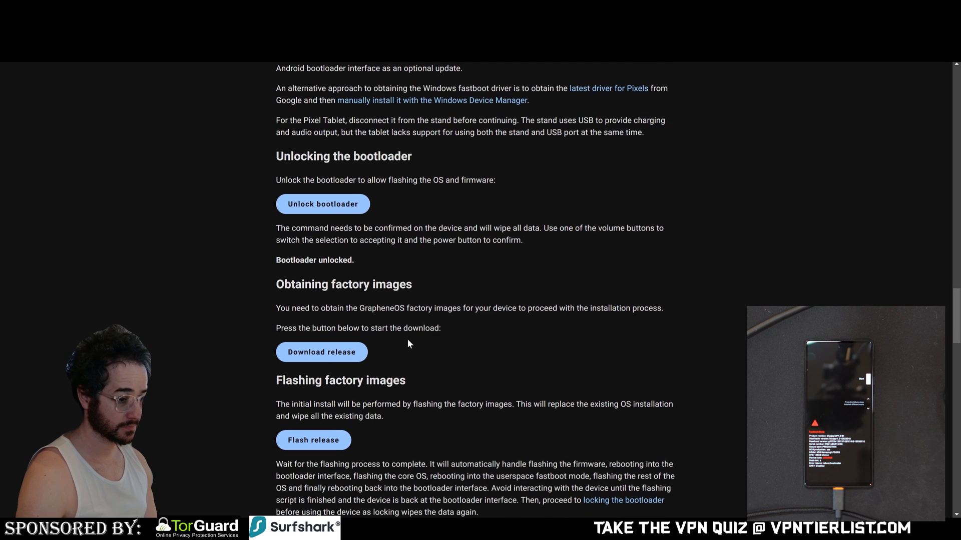
pyautogui.click(322, 352)
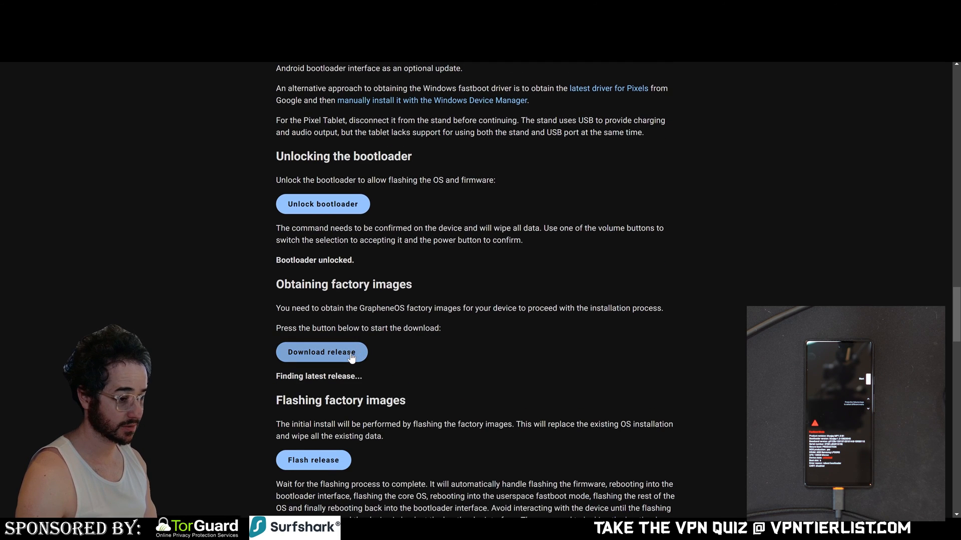
pyautogui.click(322, 352)
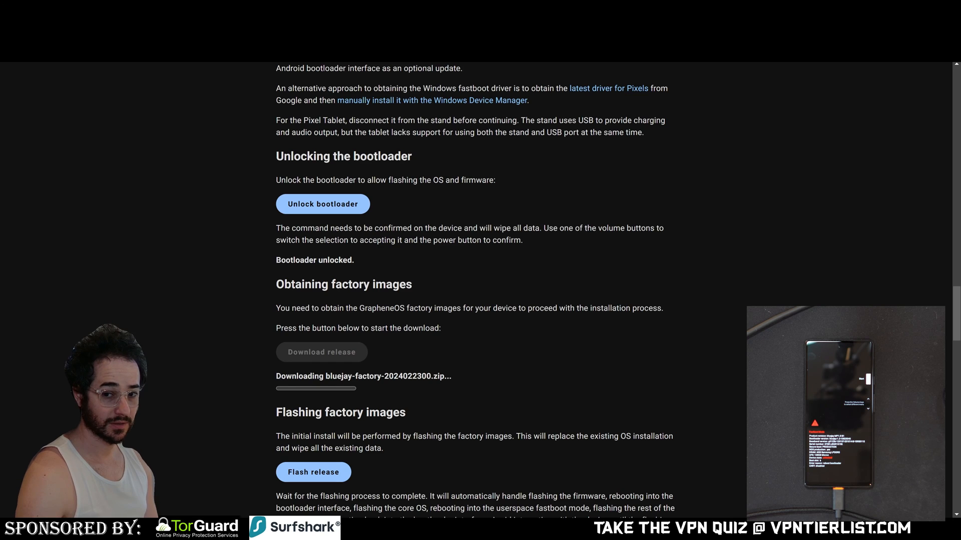
pyautogui.scroll(-3)
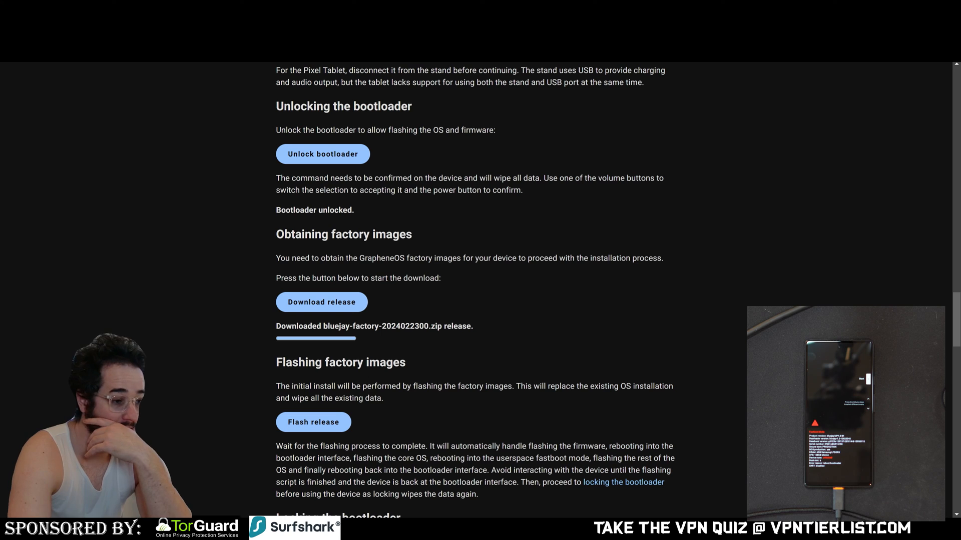
pyautogui.moveTo(360, 341)
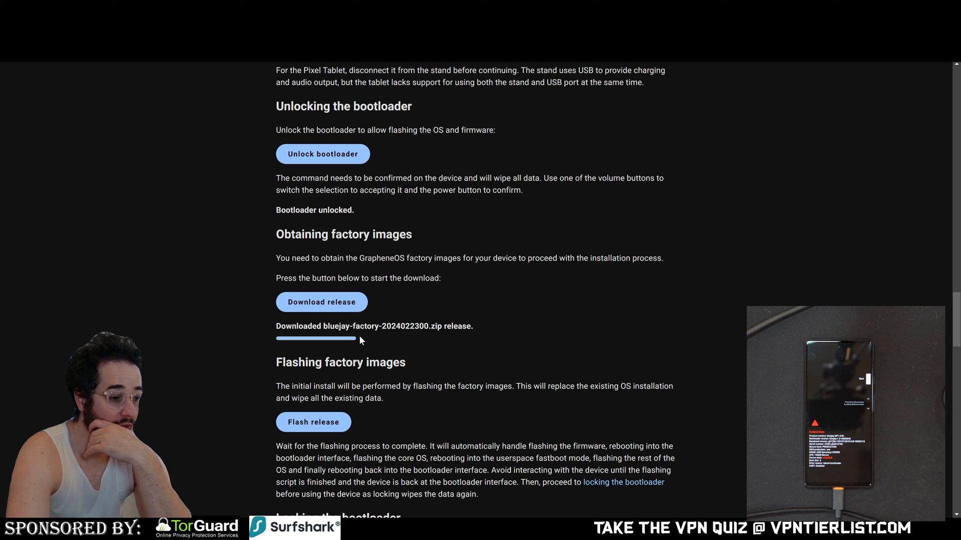
pyautogui.moveTo(363, 343)
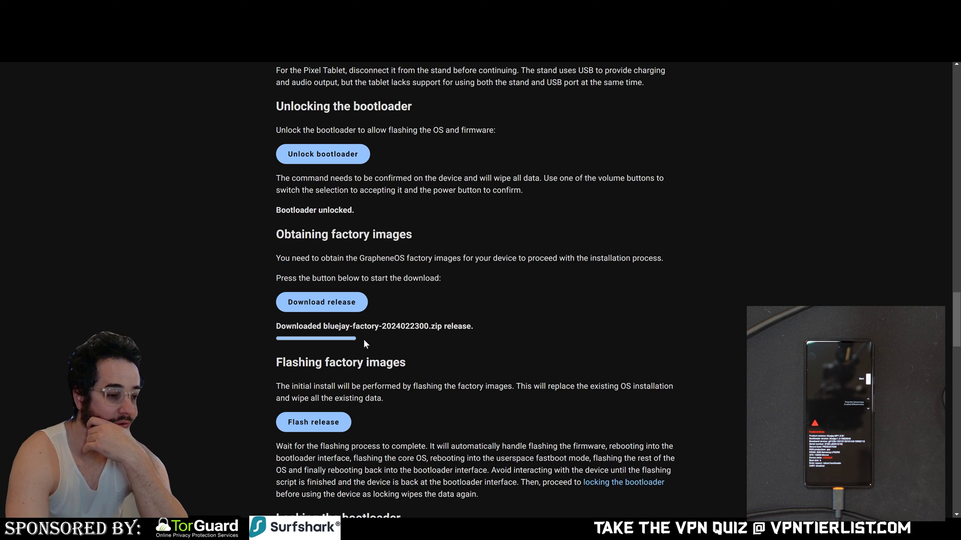
pyautogui.moveTo(358, 341)
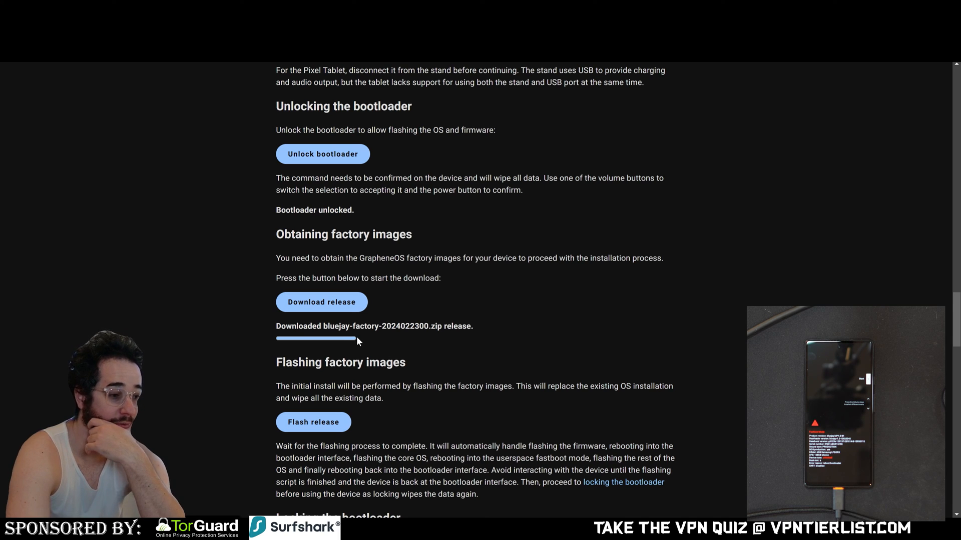
pyautogui.scroll(-3)
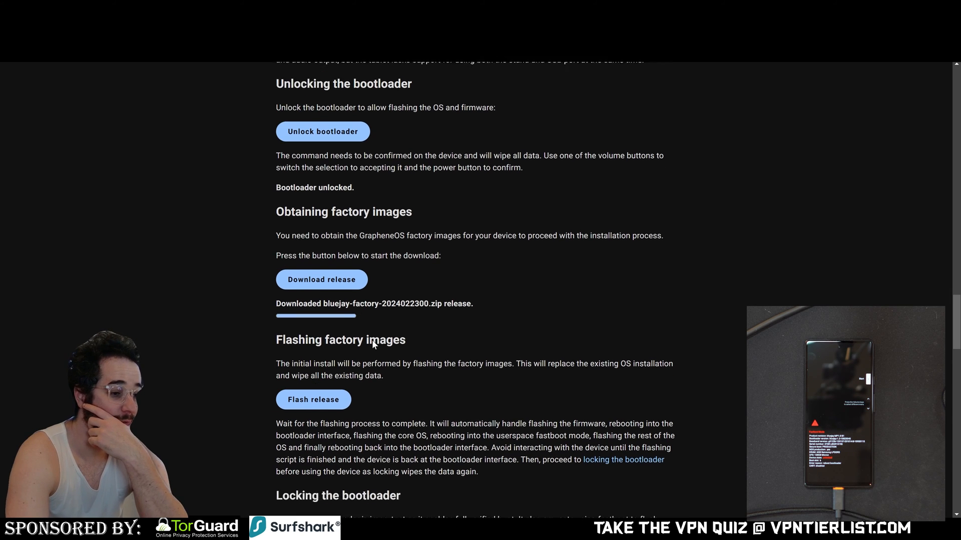
pyautogui.scroll(-3)
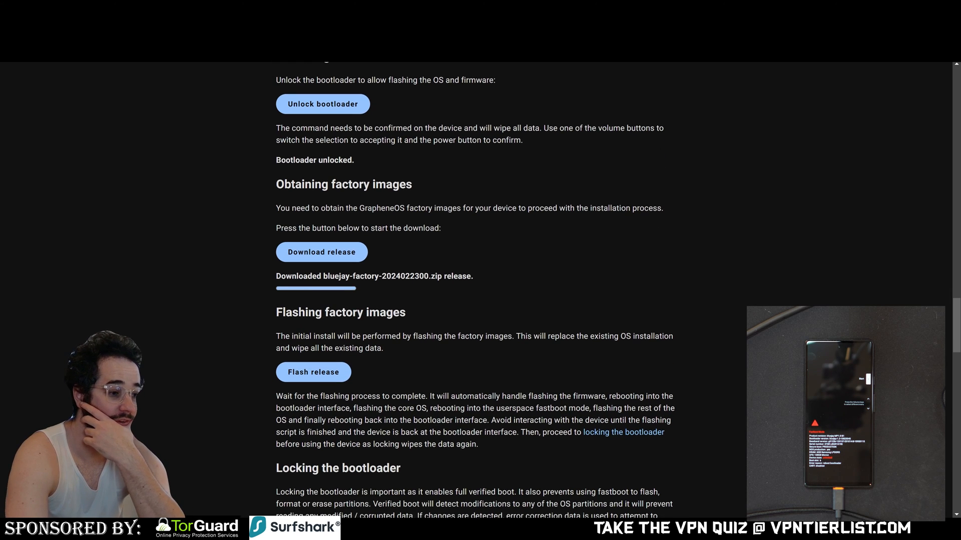
pyautogui.moveTo(262, 282)
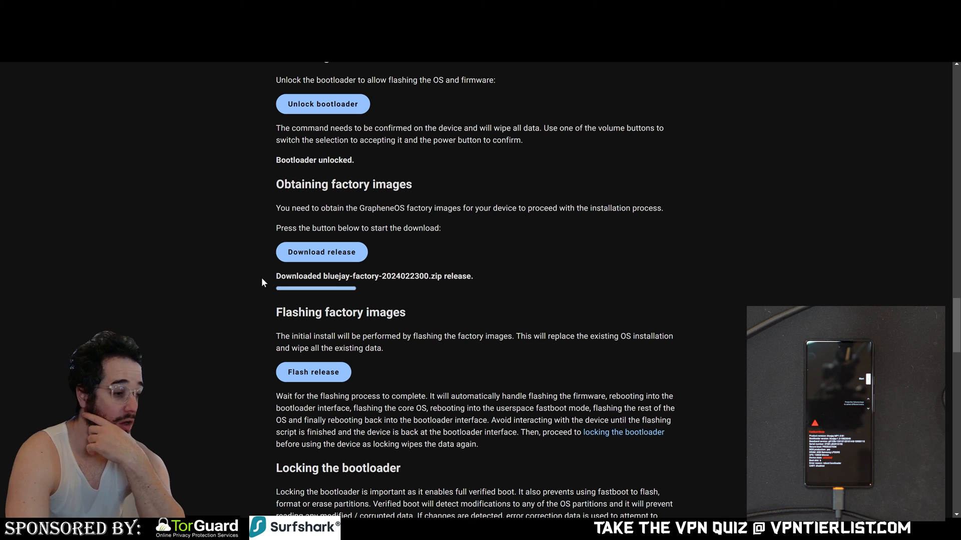
pyautogui.moveTo(313, 371)
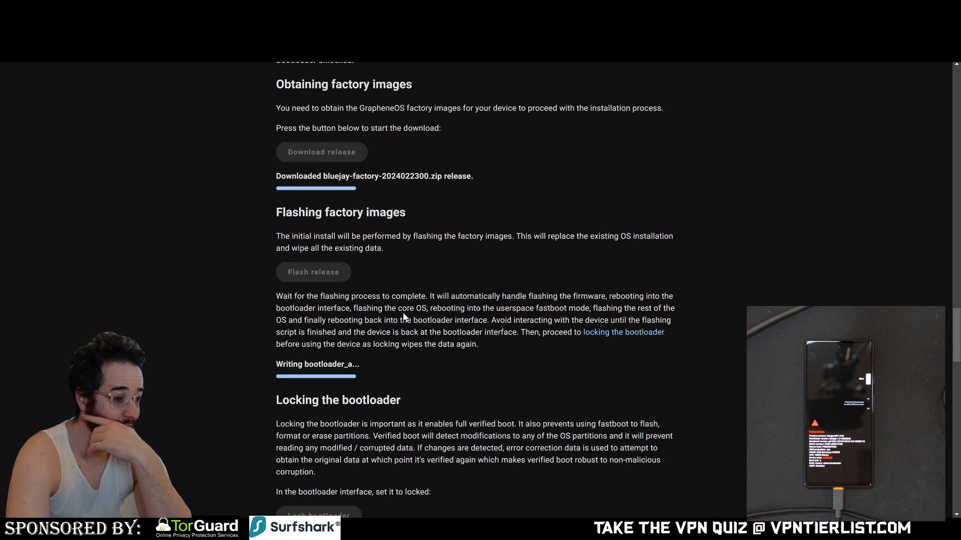
# Step: Scroll through the guide while bluejay-factory-2024022300.zip flashes to the Pixel 6a
pyautogui.scroll(-3)
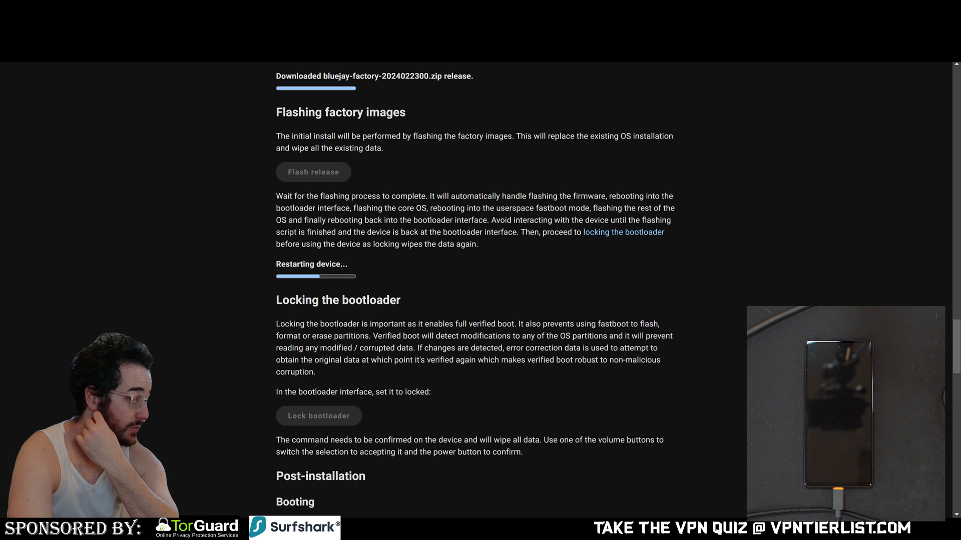
pyautogui.scroll(-3)
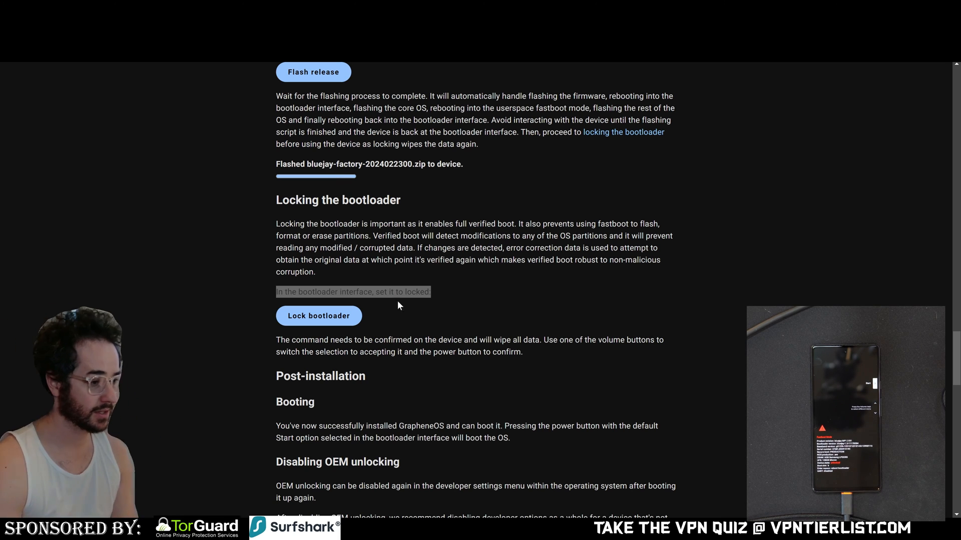
pyautogui.moveTo(439, 308)
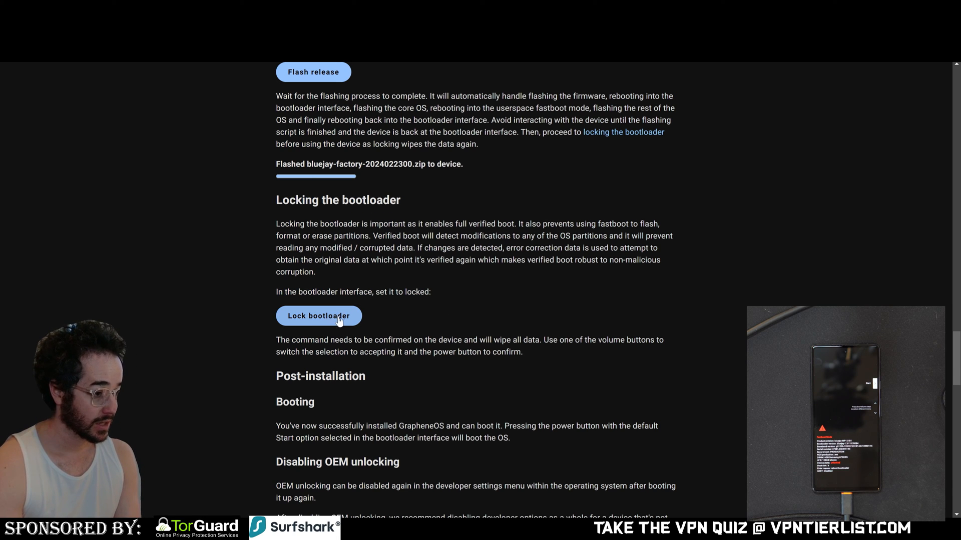
# Step: Relock the Pixel 6a bootloader from the web installer and review the post-installation notes
pyautogui.scroll(-3)
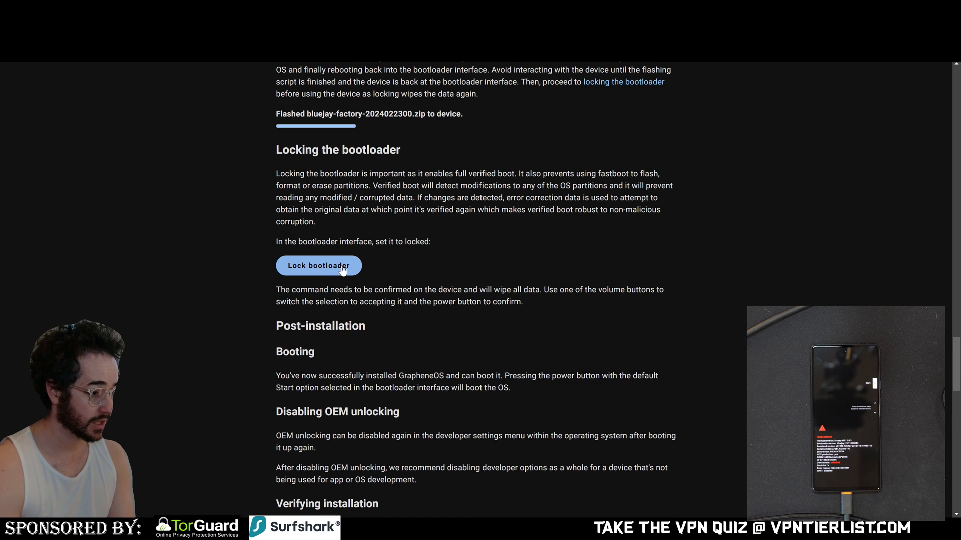
pyautogui.click(319, 266)
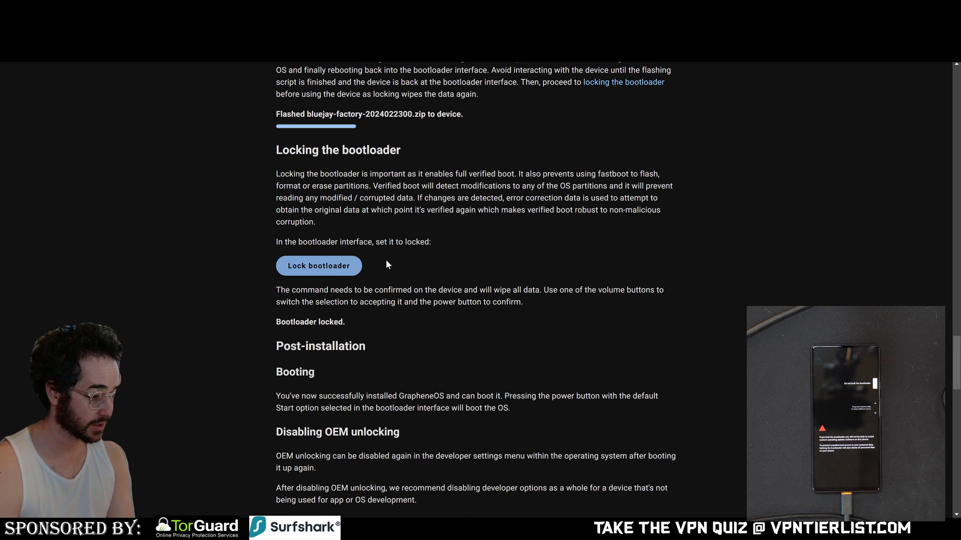
pyautogui.moveTo(392, 279)
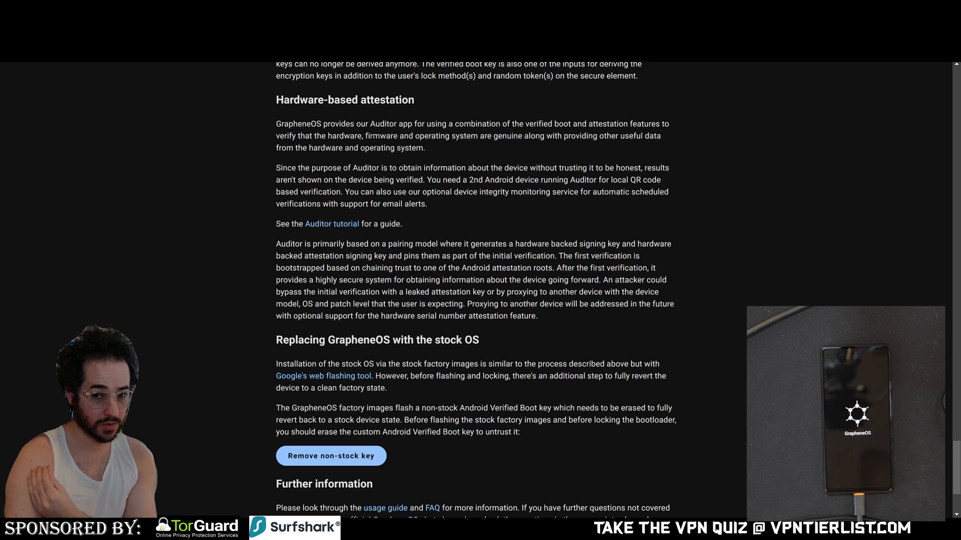
pyautogui.scroll(-3)
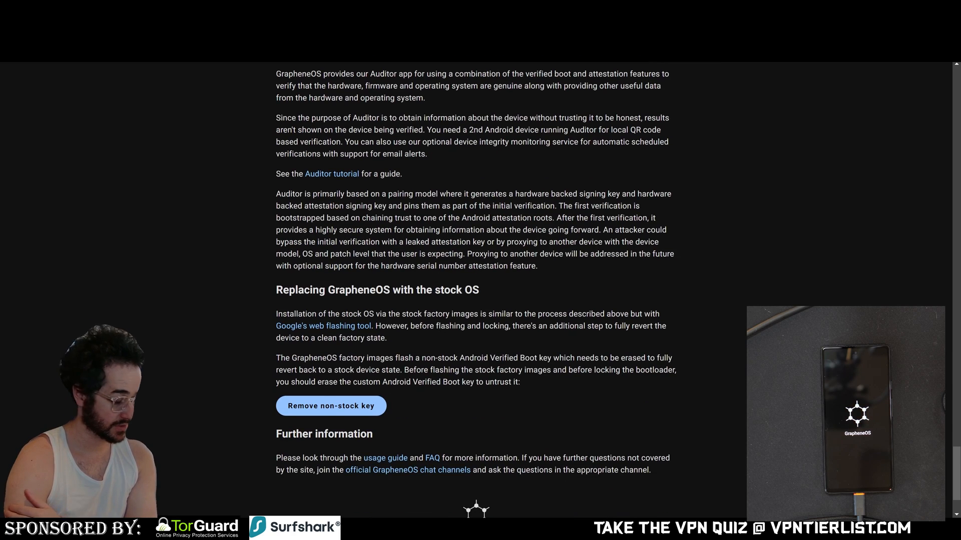
pyautogui.scroll(3)
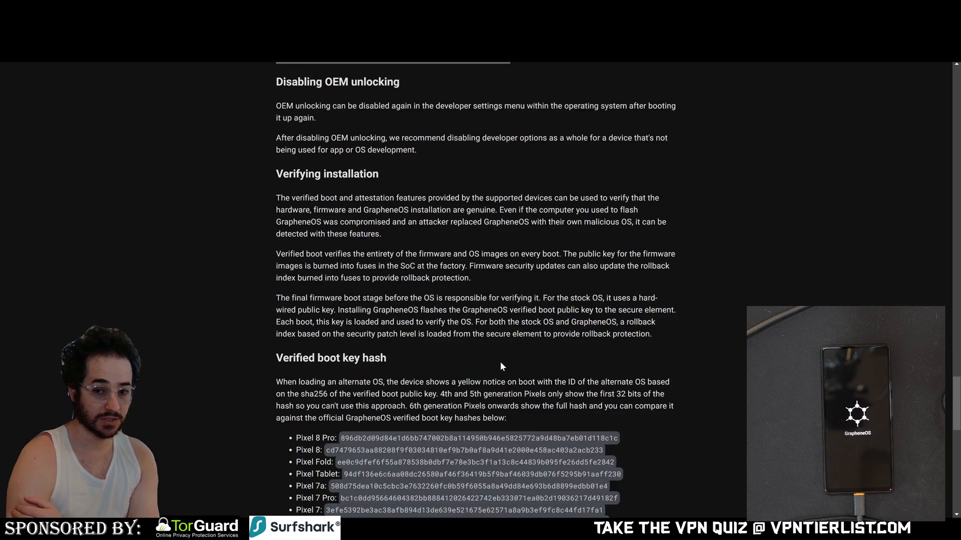
pyautogui.scroll(3)
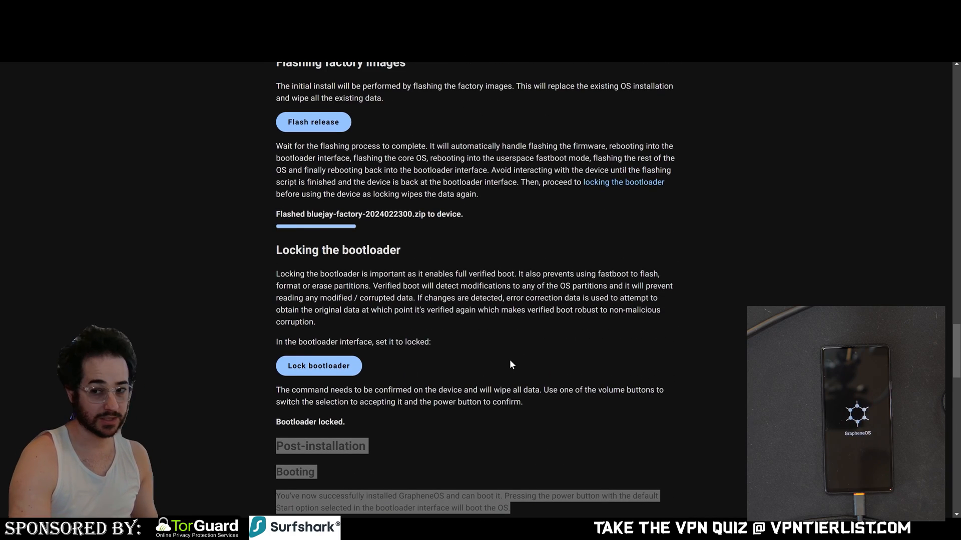